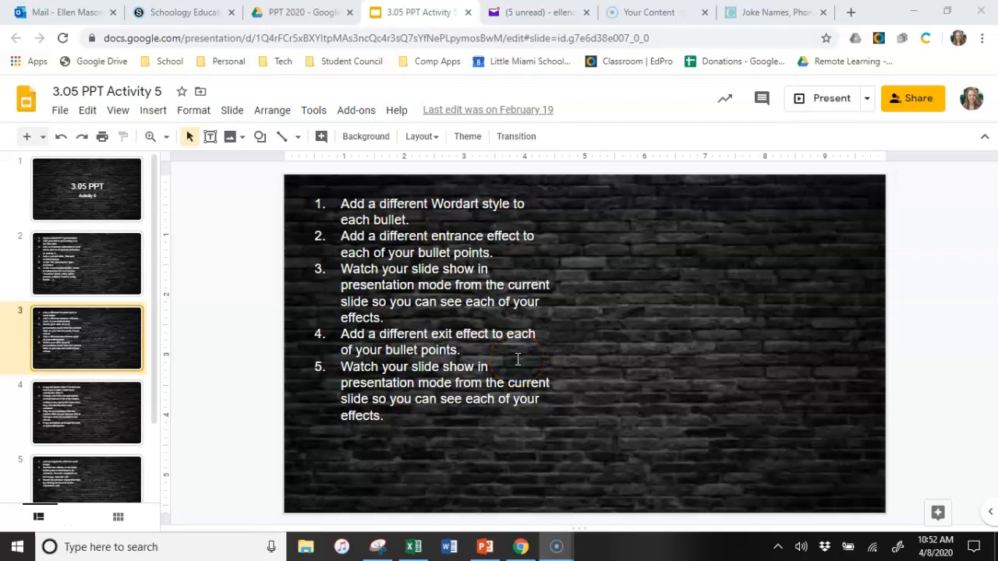
{"action": "mouse_move", "coordinate": [390, 191]}
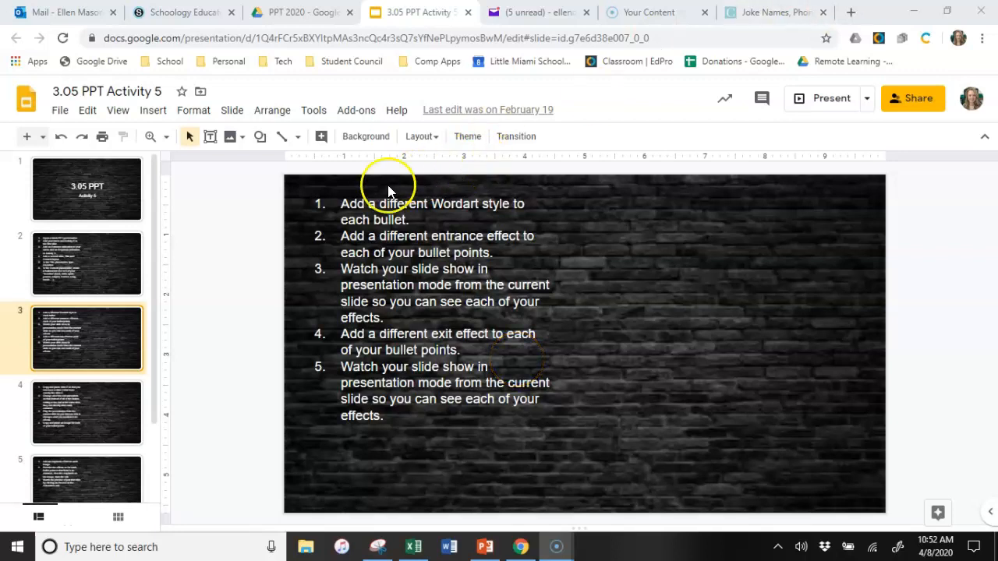
Read instruction 1 about WordArt styles in Google Slides, then switch to the PowerPoint deck
{"action": "left_click", "coordinate": [390, 210]}
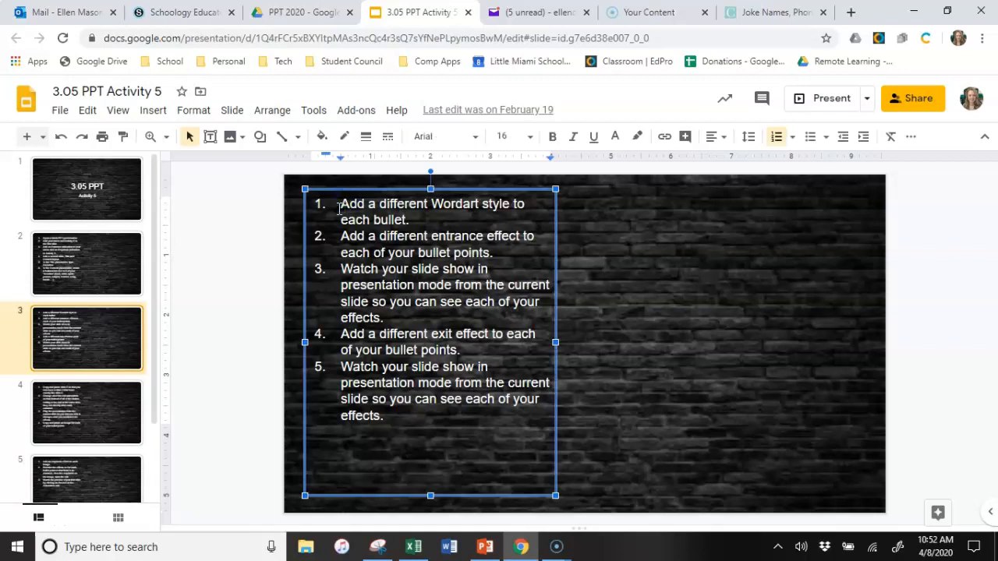
{"action": "triple_click", "coordinate": [405, 212]}
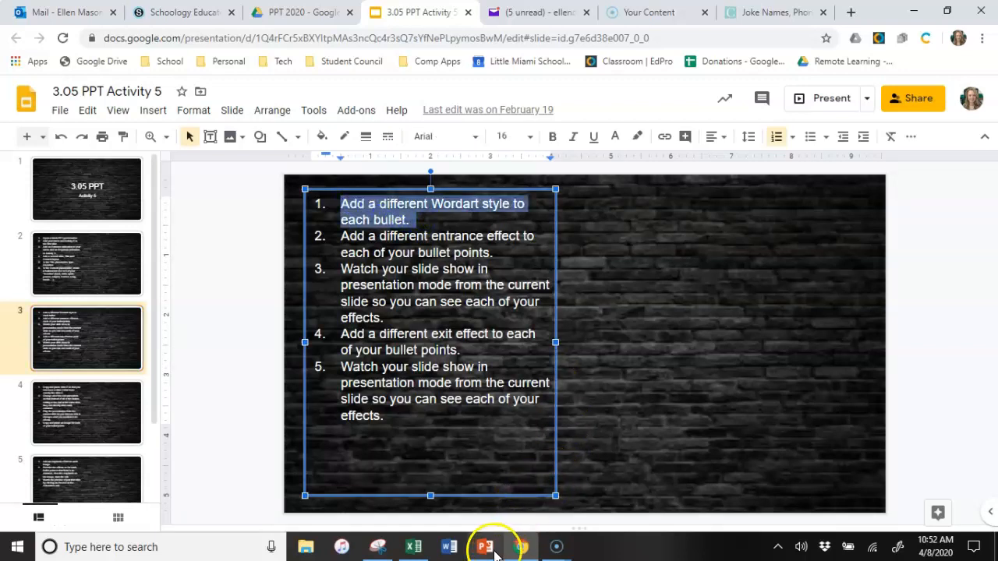
{"action": "left_click", "coordinate": [484, 546]}
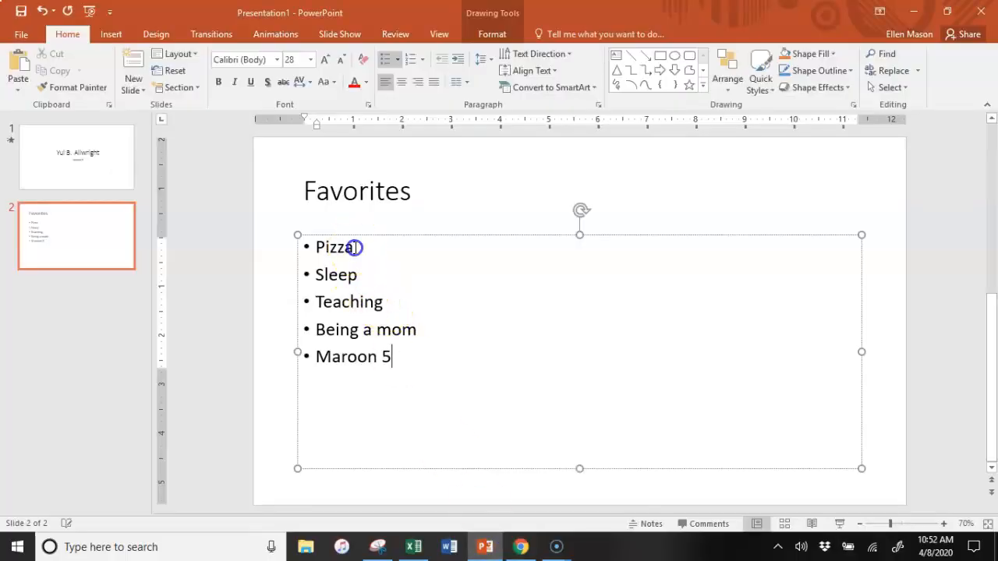
Apply a WordArt style to the Pizza bullet from the Format gallery
{"action": "double_click", "coordinate": [334, 248]}
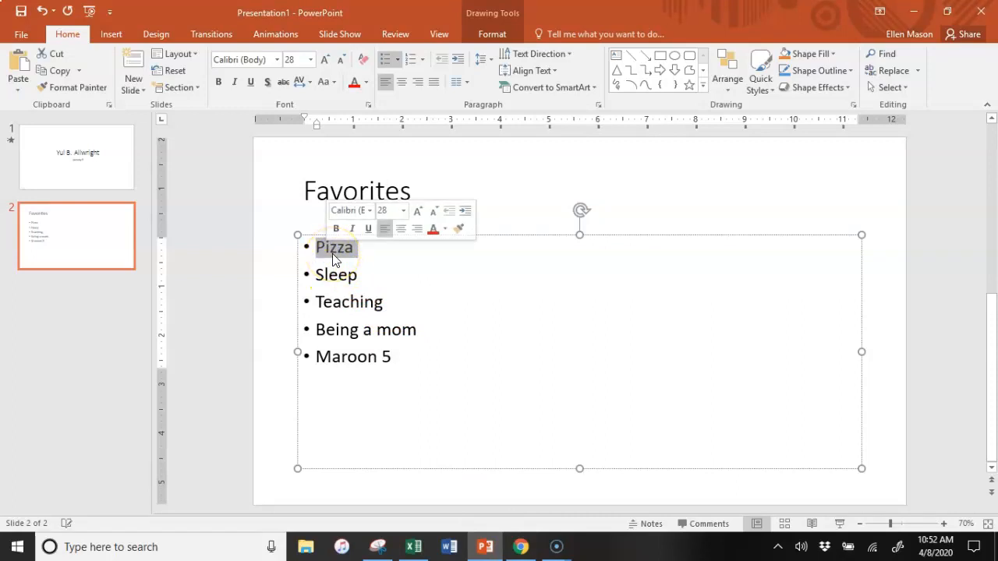
{"action": "left_click", "coordinate": [492, 34]}
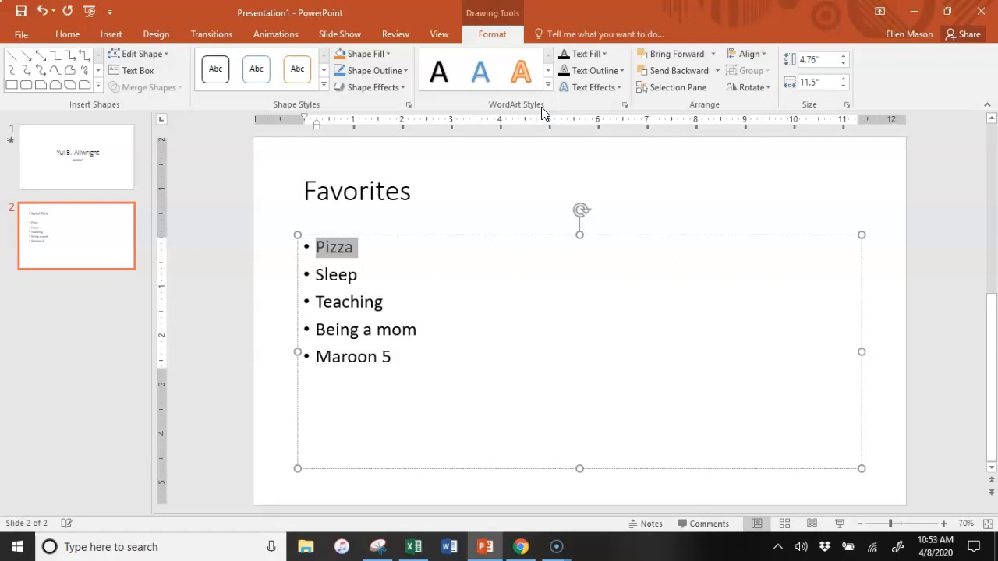
{"action": "left_click", "coordinate": [548, 84]}
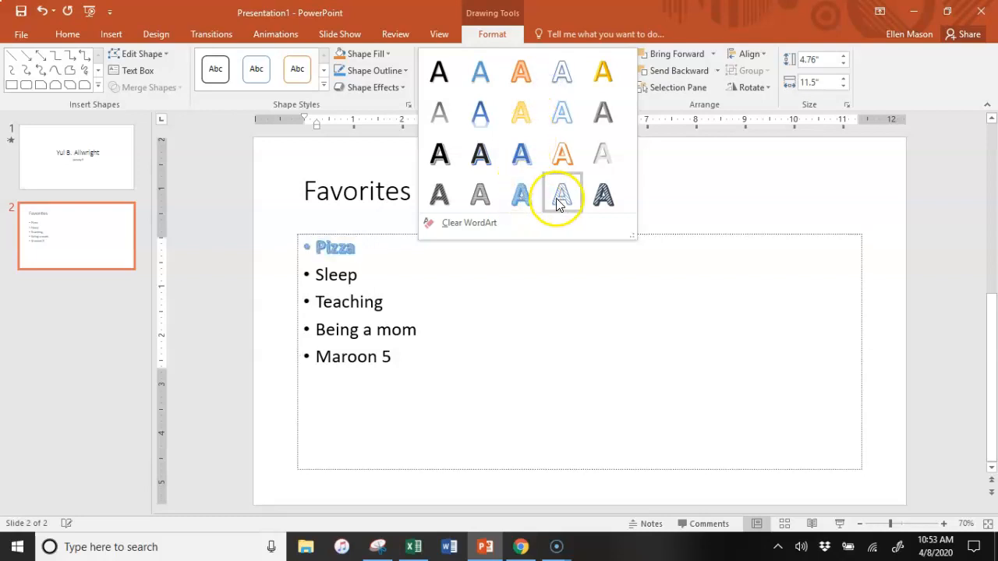
{"action": "left_click", "coordinate": [560, 195]}
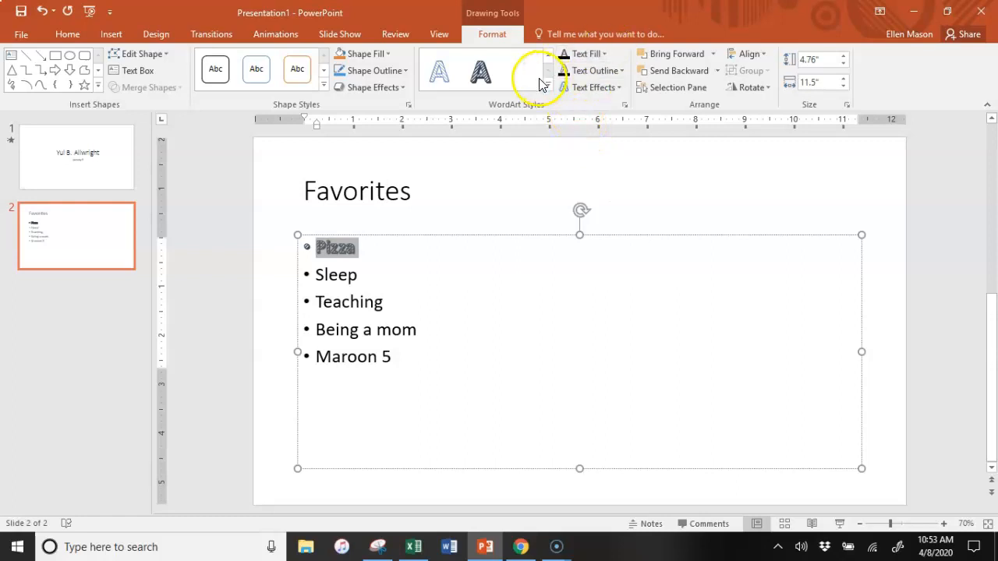
Change Pizza's text fill to pink via More Fill Colors
{"action": "left_click", "coordinate": [585, 54]}
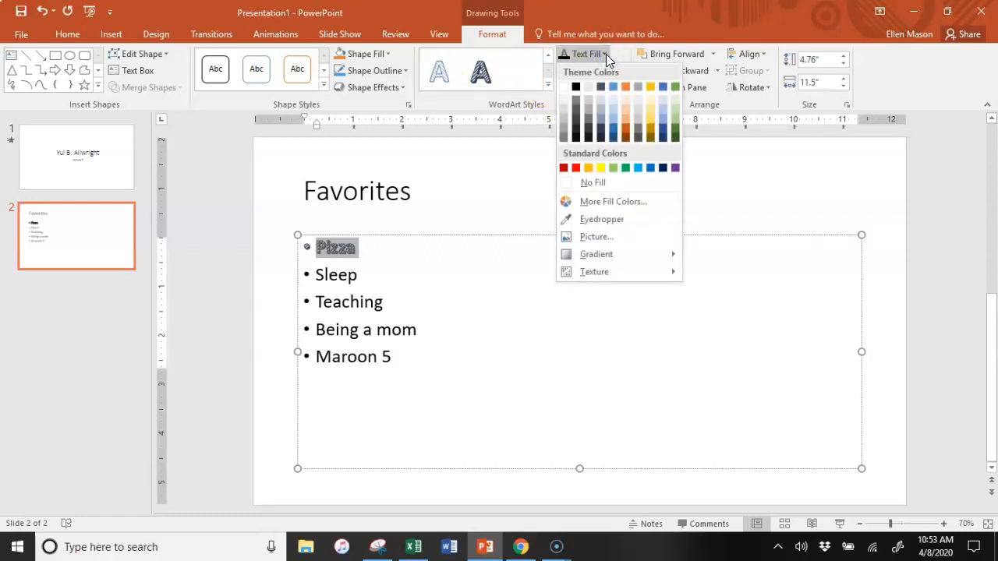
{"action": "mouse_move", "coordinate": [596, 237]}
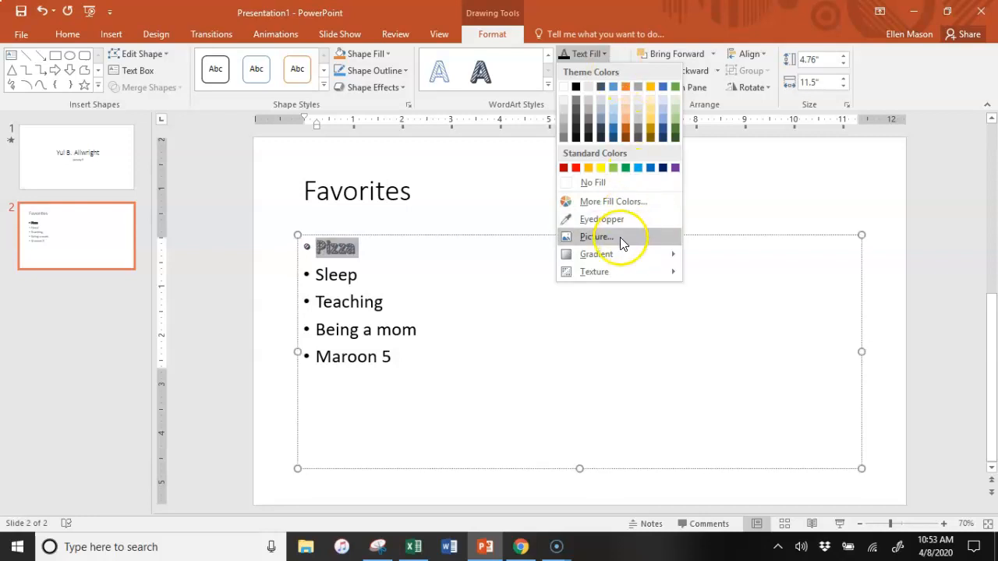
{"action": "left_click", "coordinate": [612, 201]}
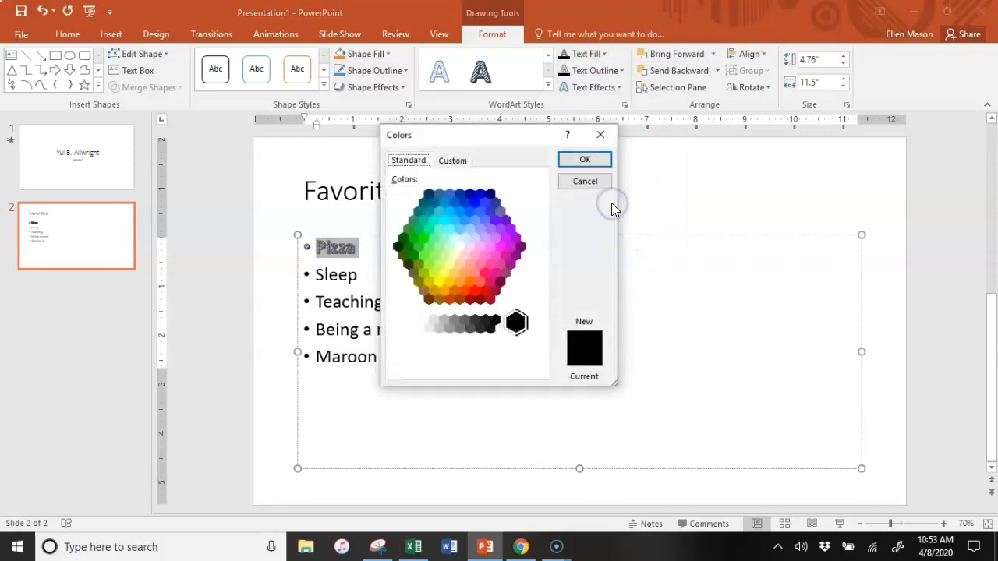
{"action": "left_click", "coordinate": [500, 246]}
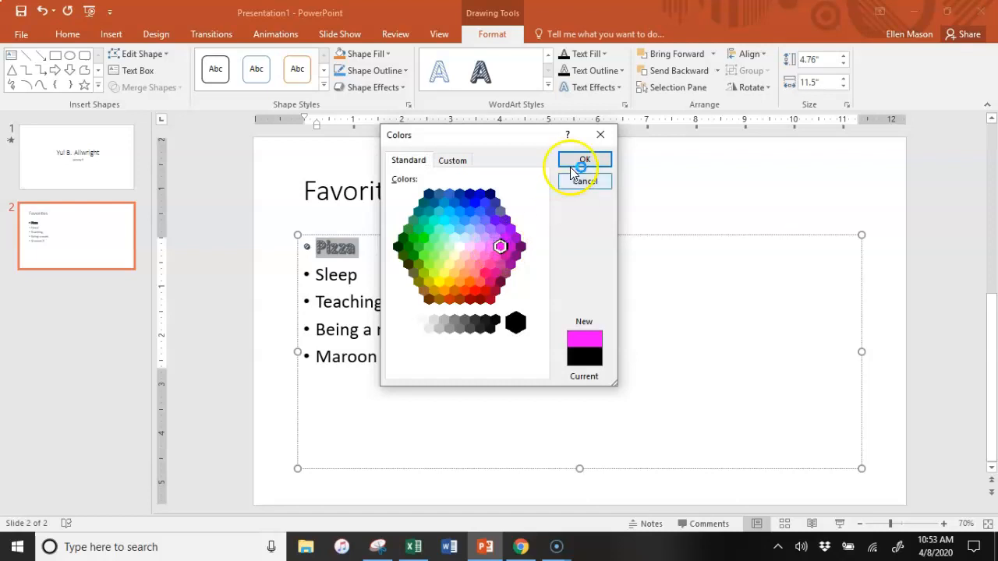
{"action": "left_click", "coordinate": [583, 160]}
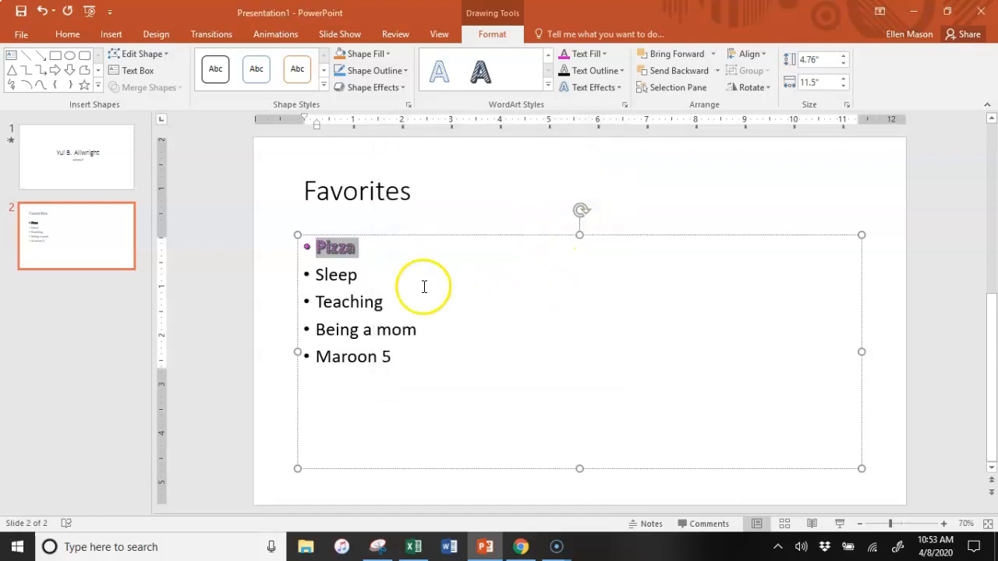
Review the styled bullets and instruction 2, then return to the PowerPoint presentation
{"action": "left_click", "coordinate": [366, 256]}
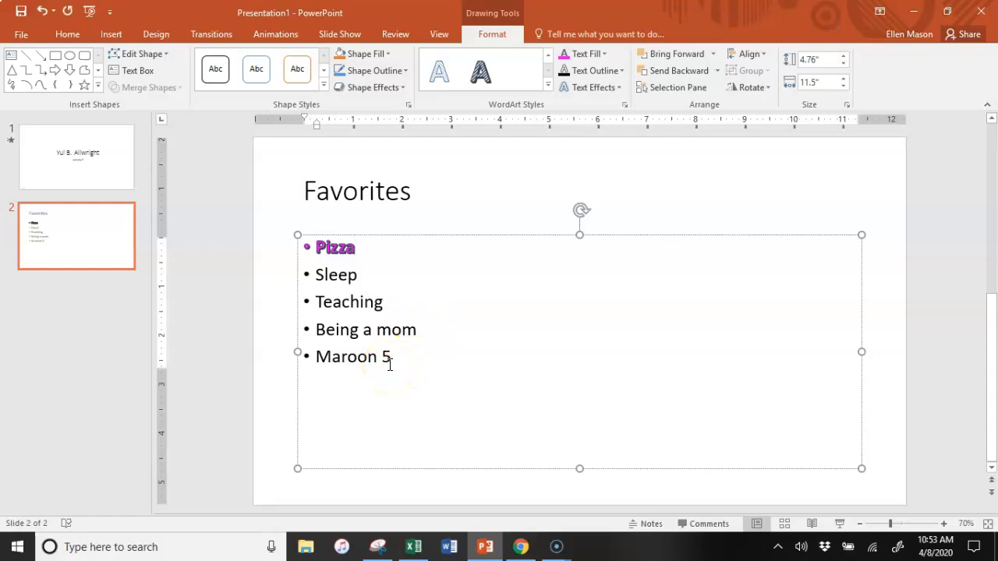
{"action": "mouse_move", "coordinate": [12, 534]}
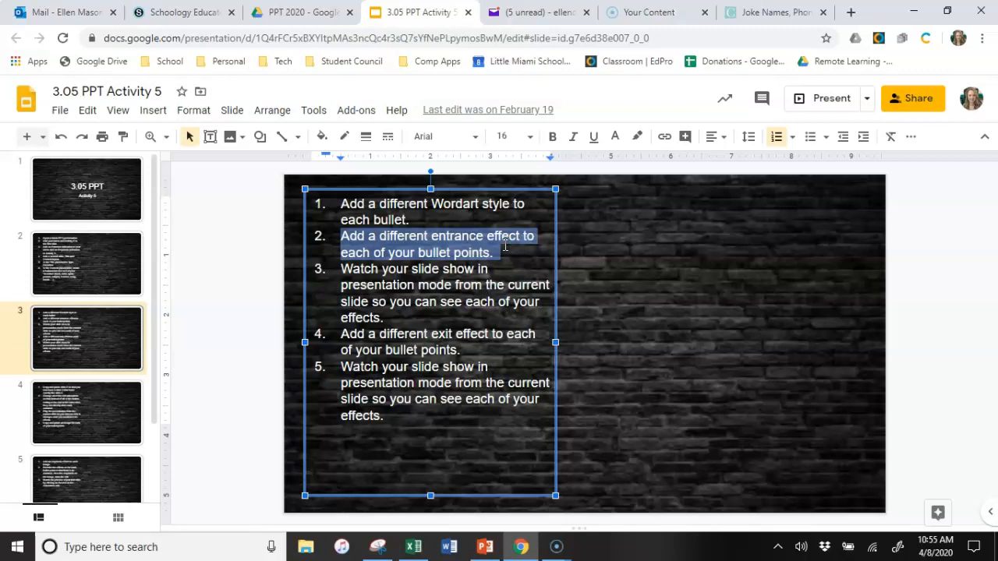
{"action": "mouse_move", "coordinate": [488, 547]}
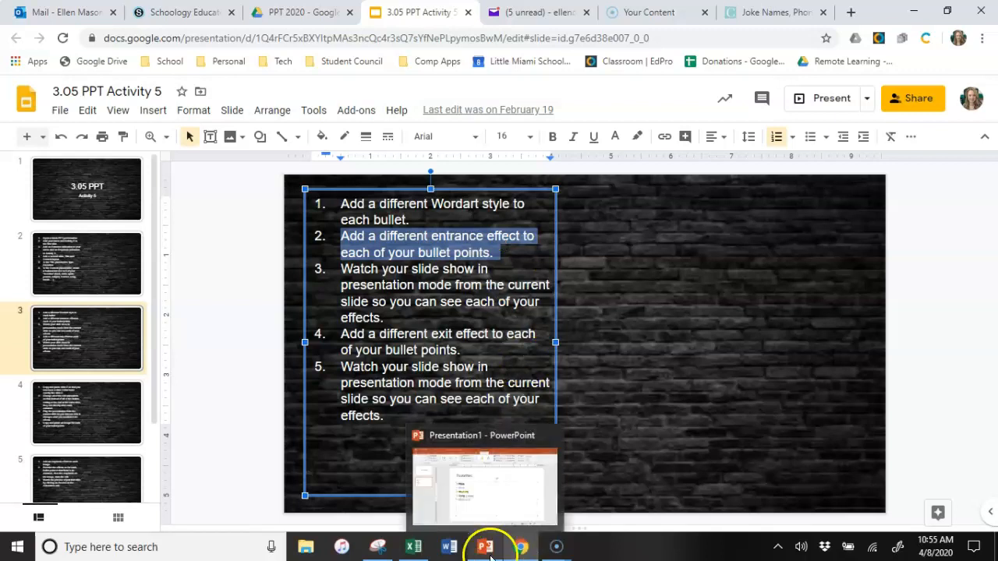
{"action": "left_click", "coordinate": [484, 546]}
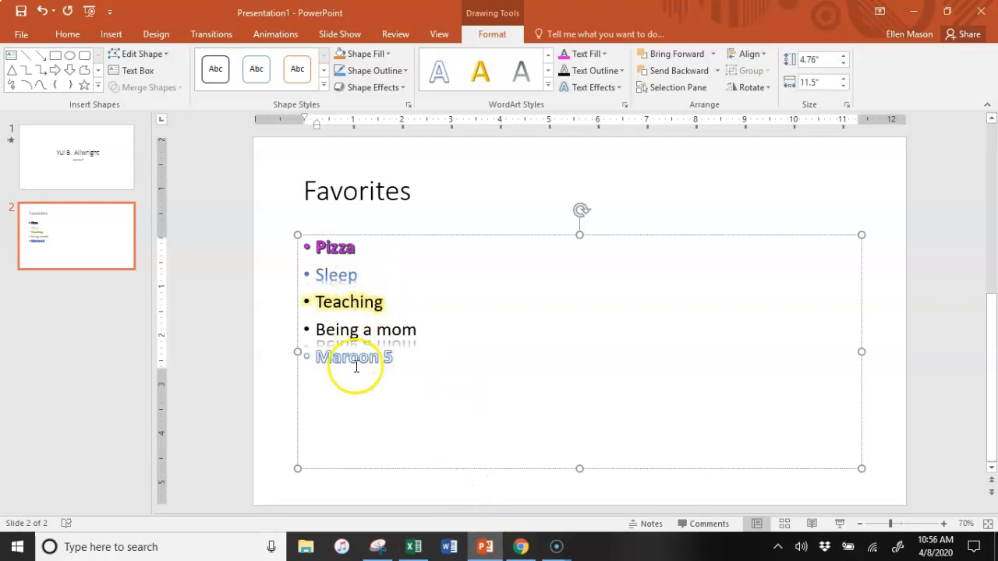
{"action": "mouse_move", "coordinate": [373, 249]}
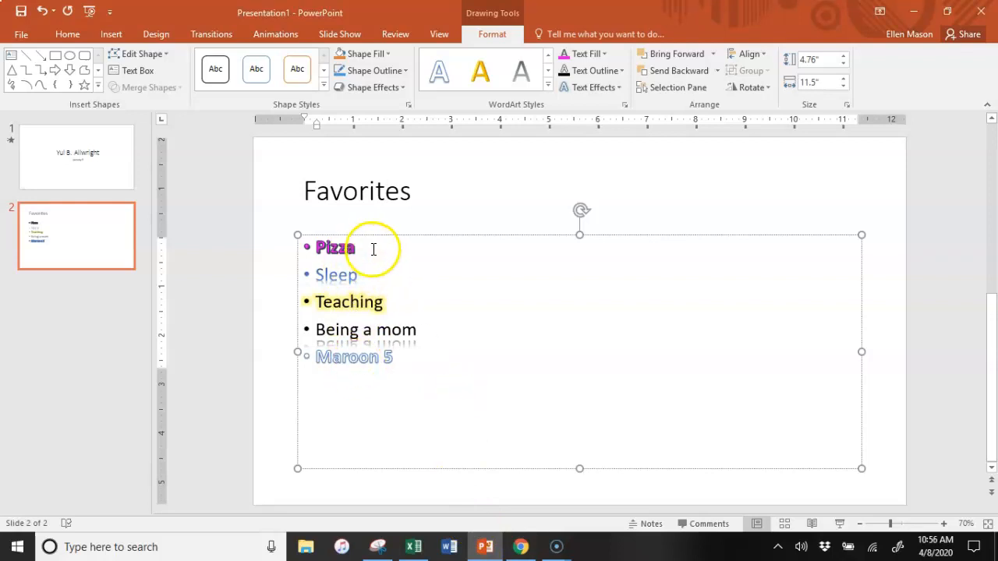
Give Pizza the Zoom entrance effect and assign other bullets their own entrance effects
{"action": "double_click", "coordinate": [335, 248]}
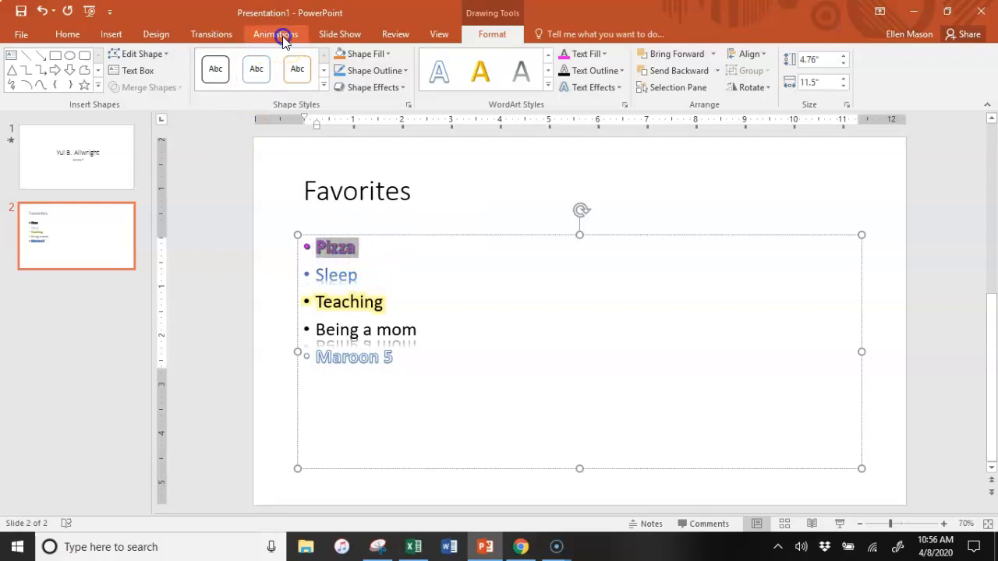
{"action": "left_click", "coordinate": [275, 34]}
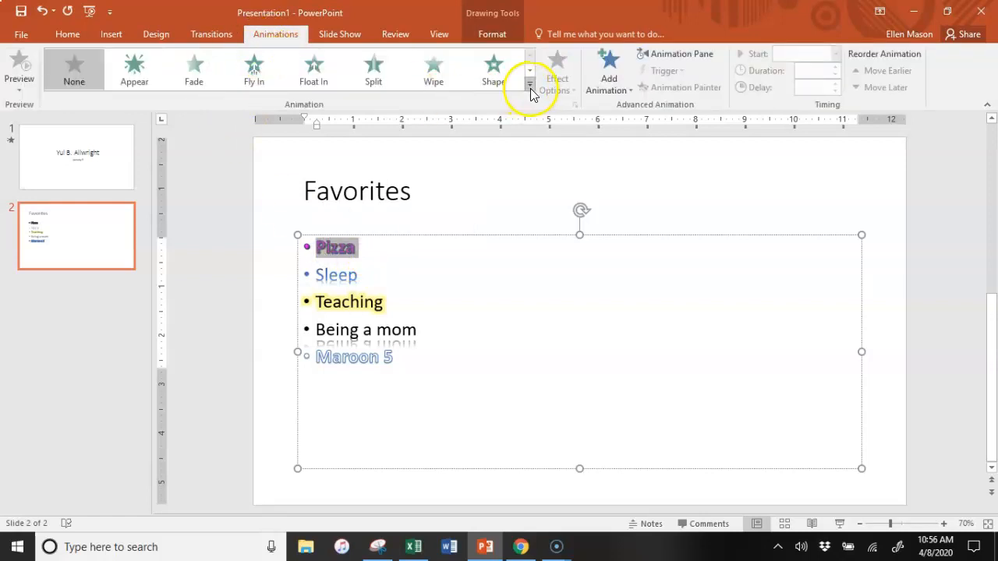
{"action": "left_click", "coordinate": [529, 83]}
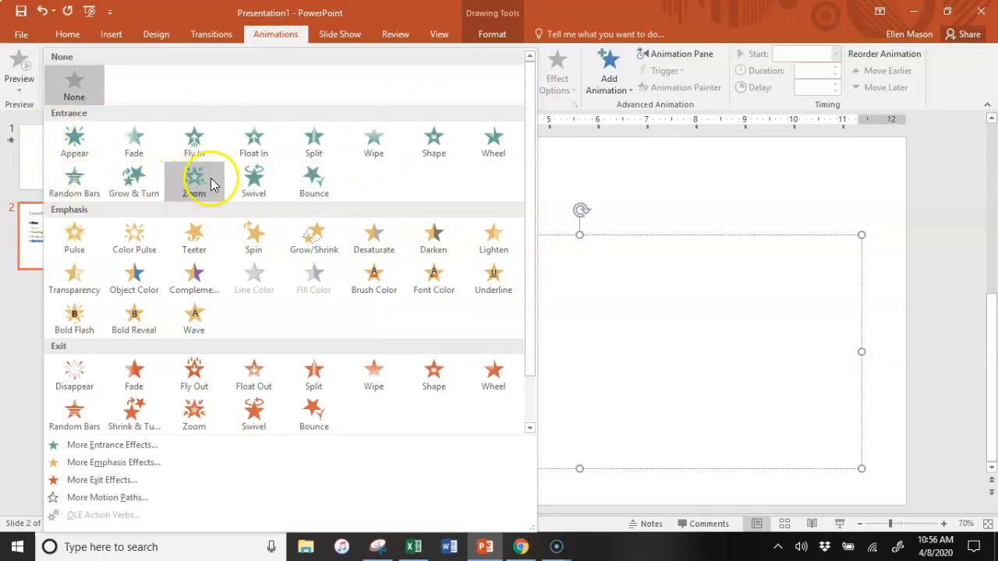
{"action": "left_click", "coordinate": [193, 182]}
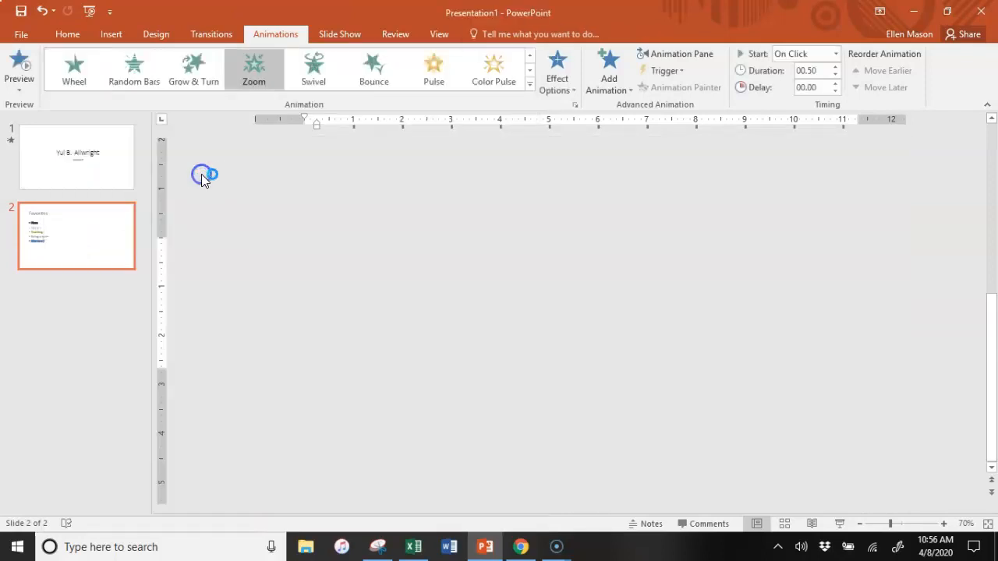
{"action": "left_click", "coordinate": [76, 235]}
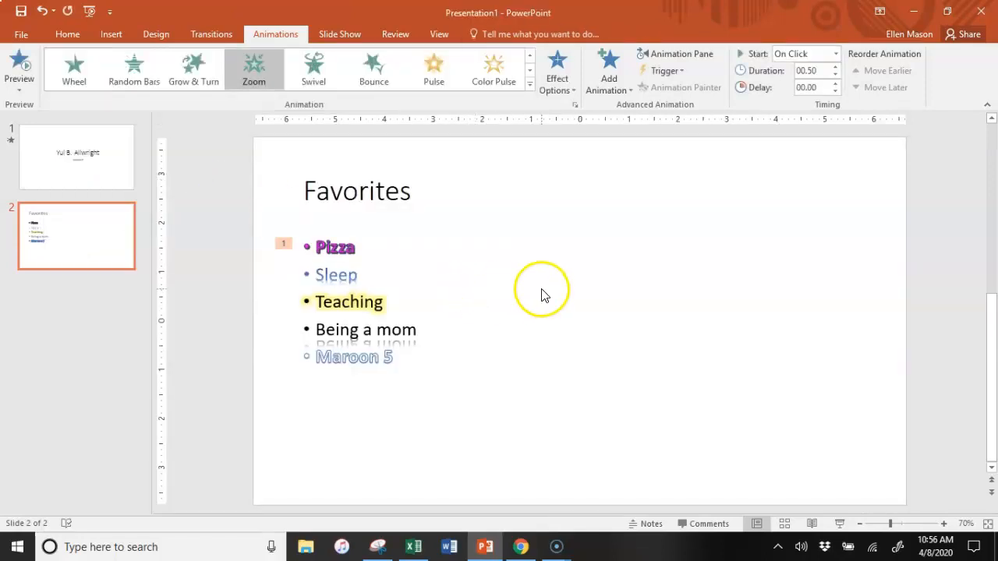
{"action": "left_click", "coordinate": [374, 68]}
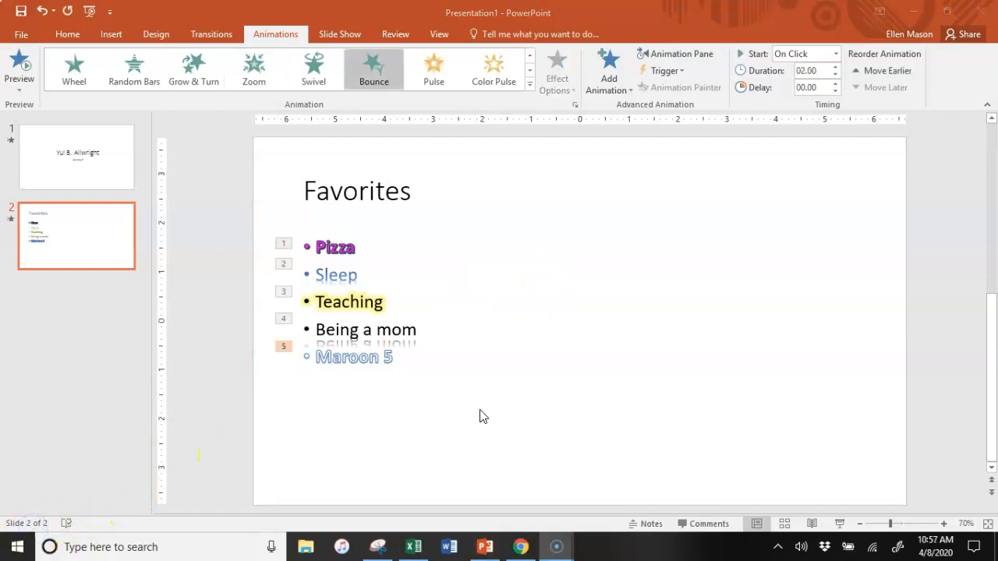
{"action": "mouse_move", "coordinate": [514, 412]}
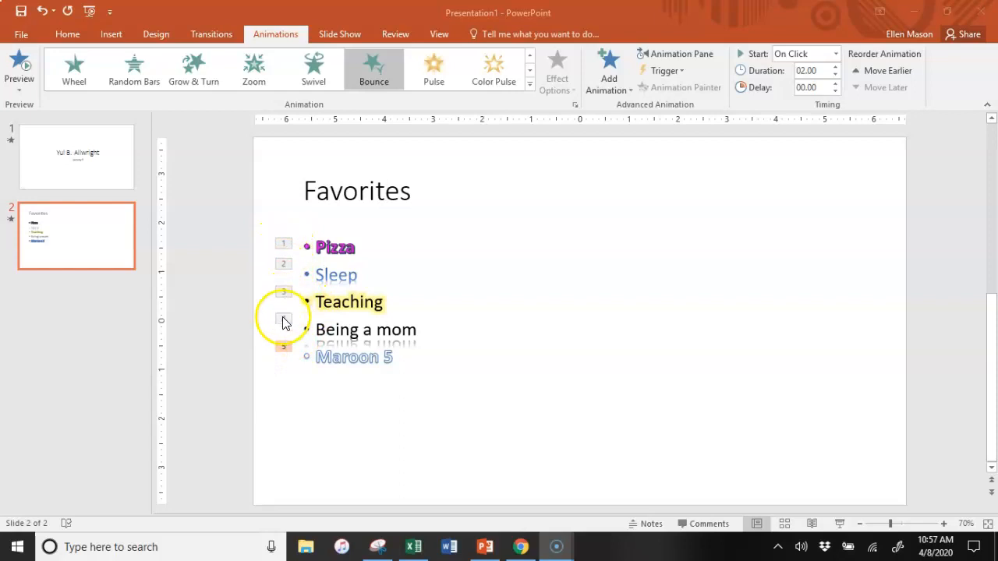
Switch to Google Slides and highlight instruction 3 about watching the slide show
{"action": "left_click", "coordinate": [520, 547]}
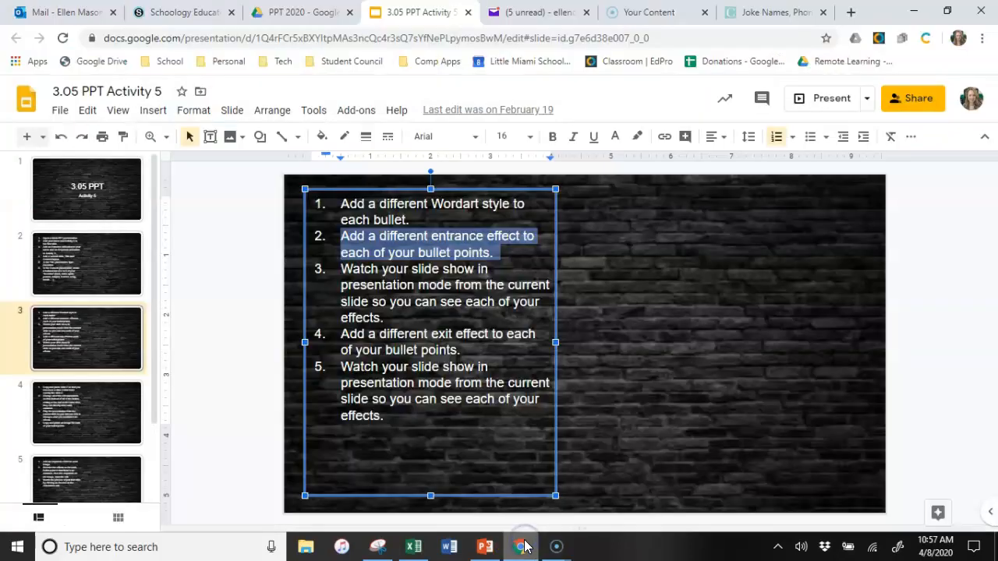
{"action": "left_click", "coordinate": [376, 317]}
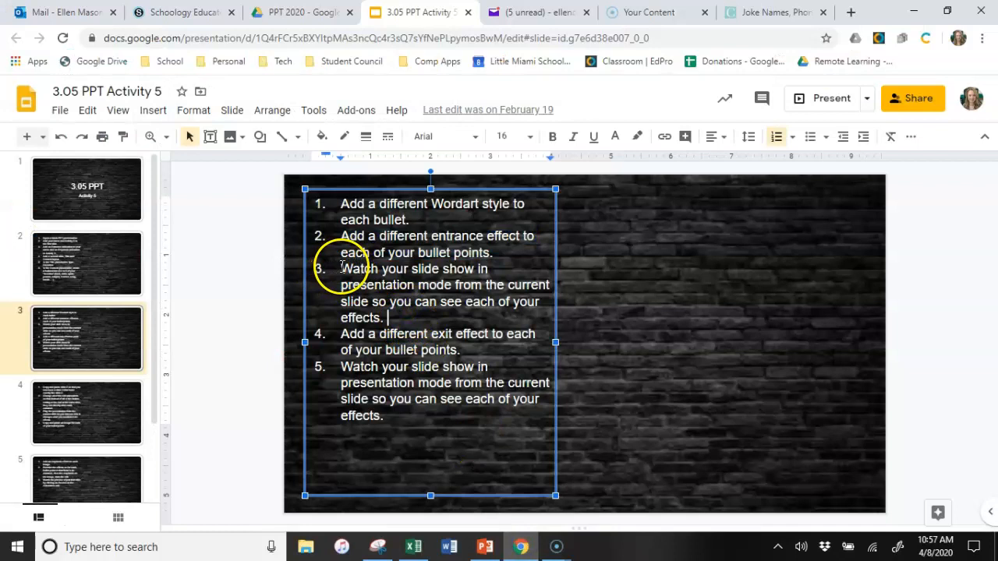
{"action": "left_click_drag", "start_coordinate": [341, 269], "coordinate": [499, 280]}
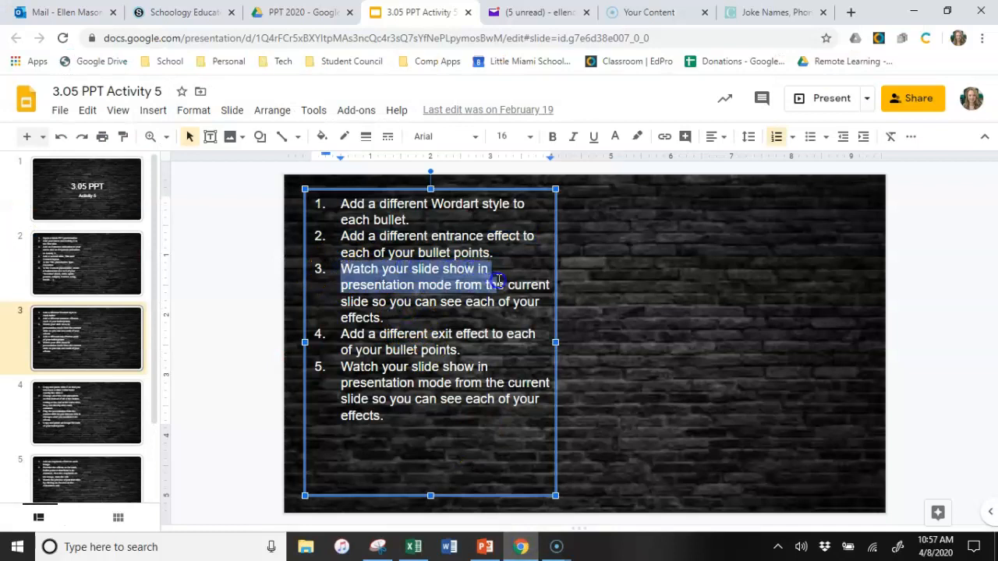
{"action": "left_click_drag", "start_coordinate": [499, 281], "coordinate": [546, 317]}
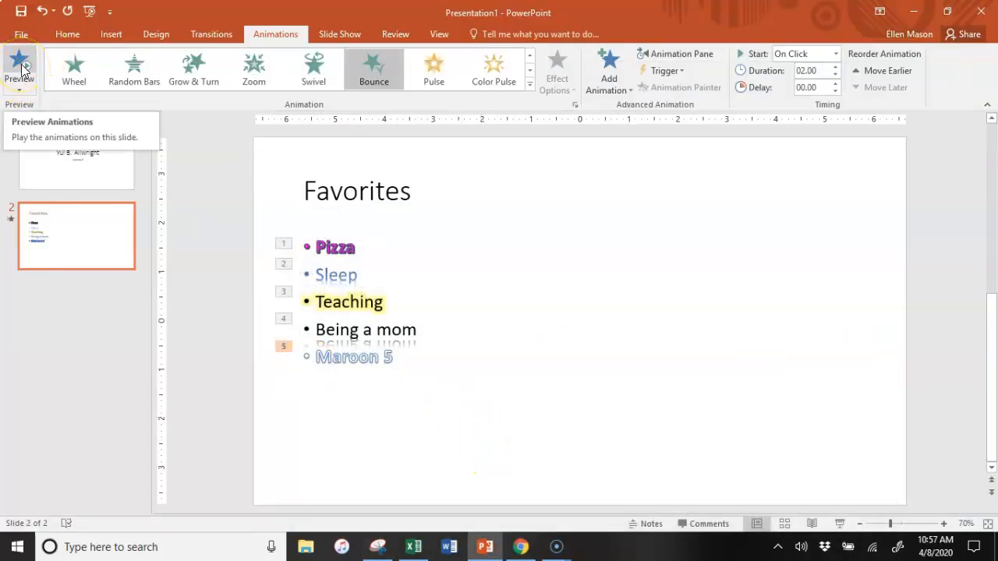
Preview the five entrance animations several times, then bring up the Slide Show options
{"action": "left_click", "coordinate": [19, 66]}
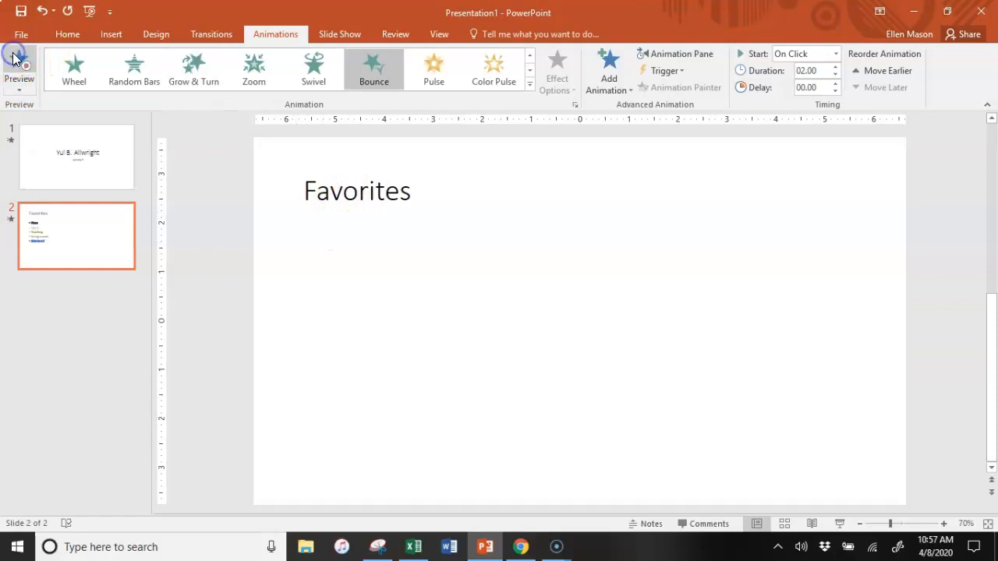
{"action": "left_click", "coordinate": [19, 63]}
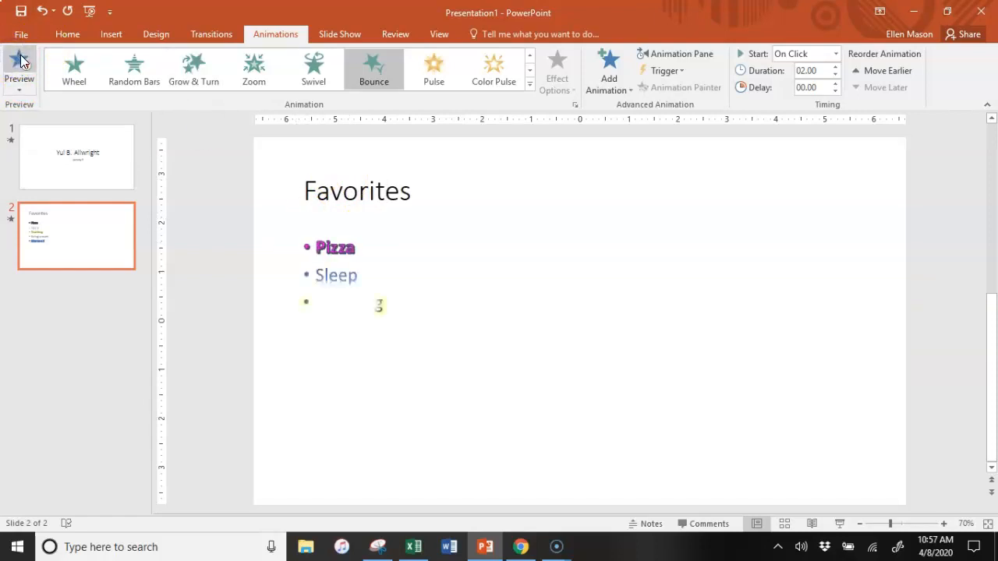
{"action": "left_click", "coordinate": [19, 68]}
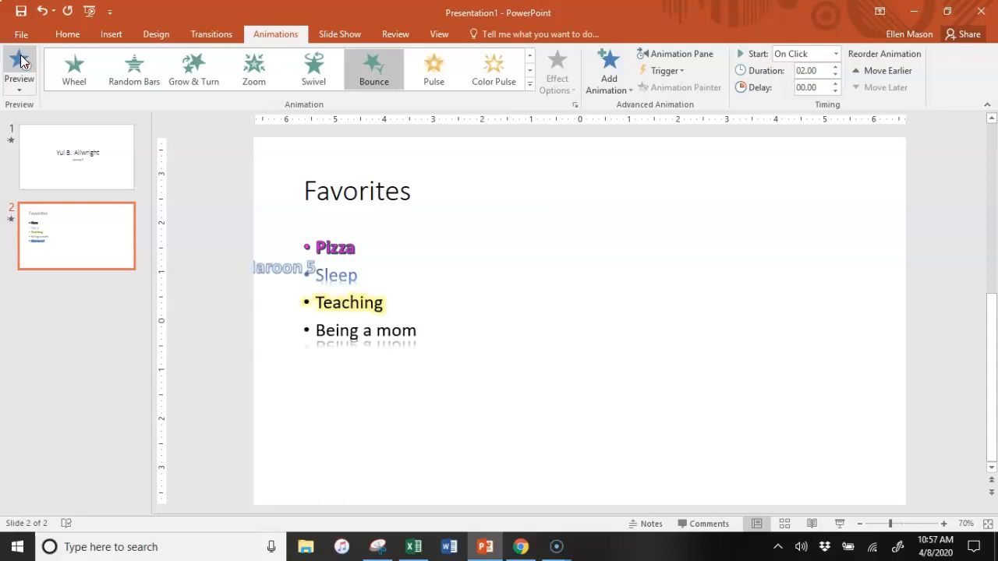
{"action": "left_click", "coordinate": [19, 62]}
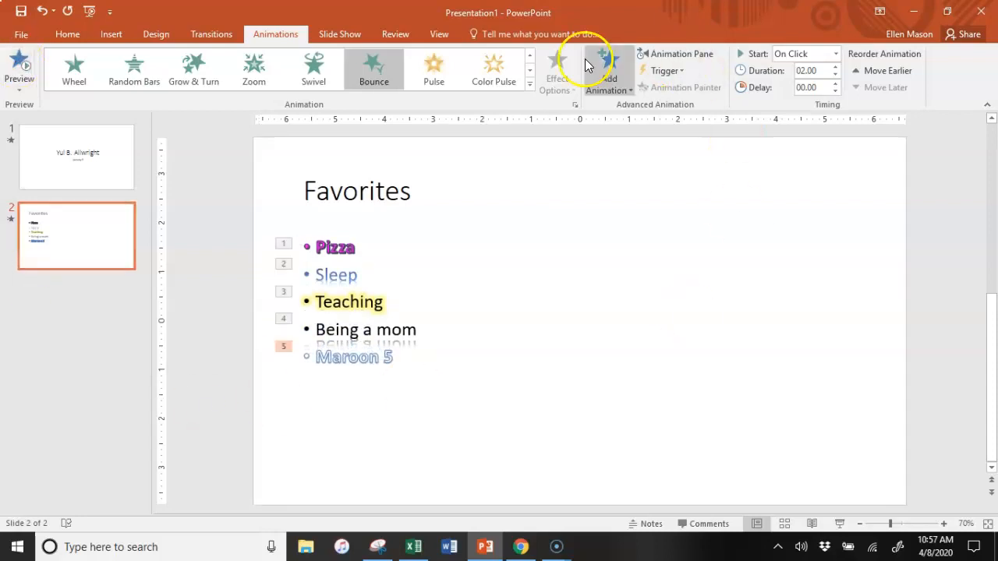
{"action": "left_click", "coordinate": [339, 33]}
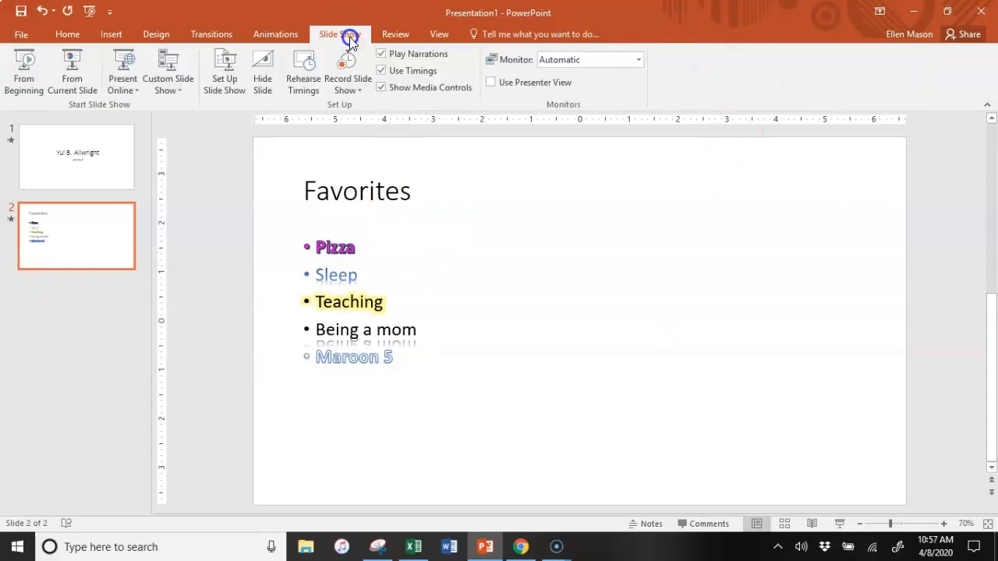
{"action": "mouse_move", "coordinate": [23, 70]}
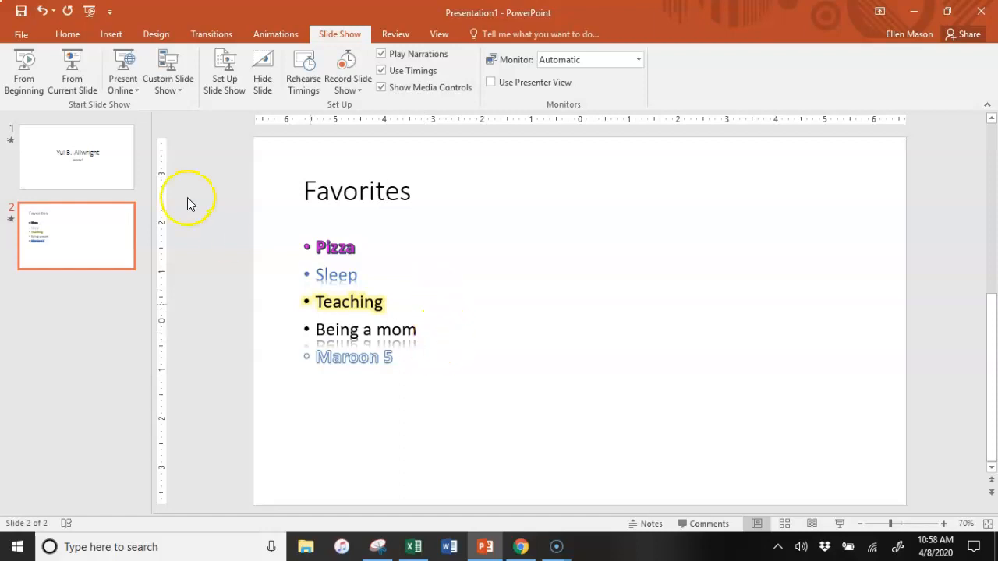
{"action": "mouse_move", "coordinate": [72, 70]}
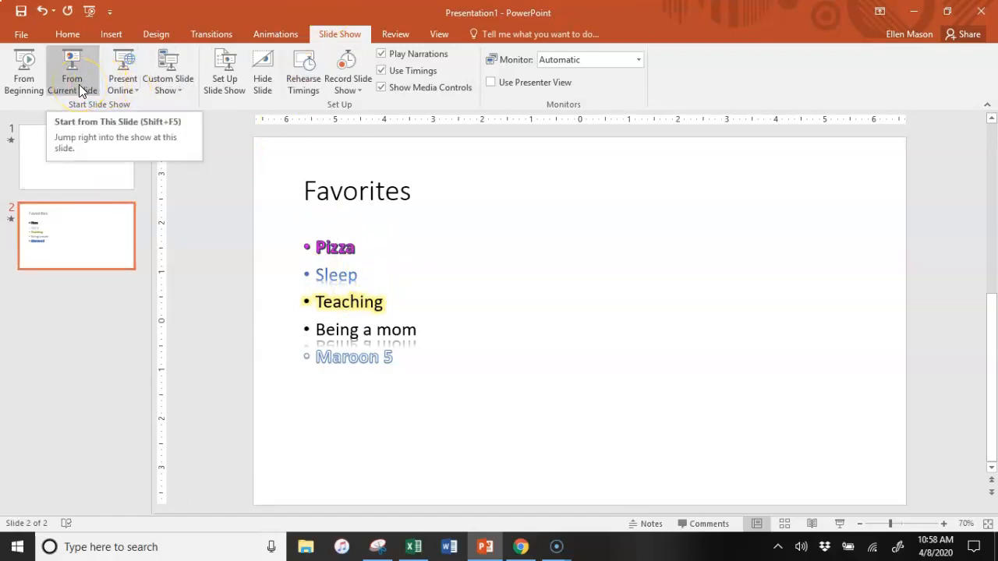
Start the slide show from the current Favorites slide
{"action": "left_click", "coordinate": [72, 70]}
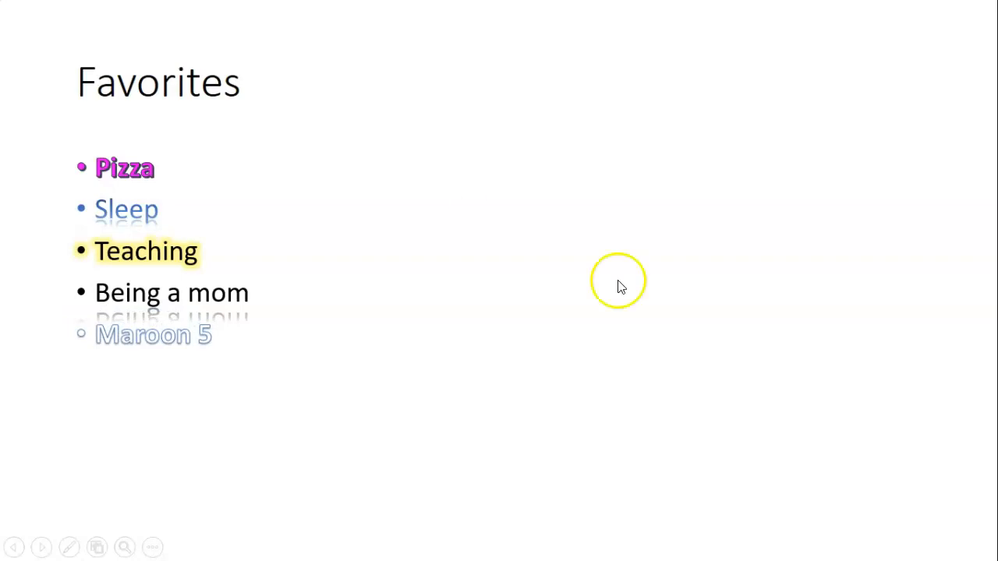
{"action": "mouse_move", "coordinate": [543, 294]}
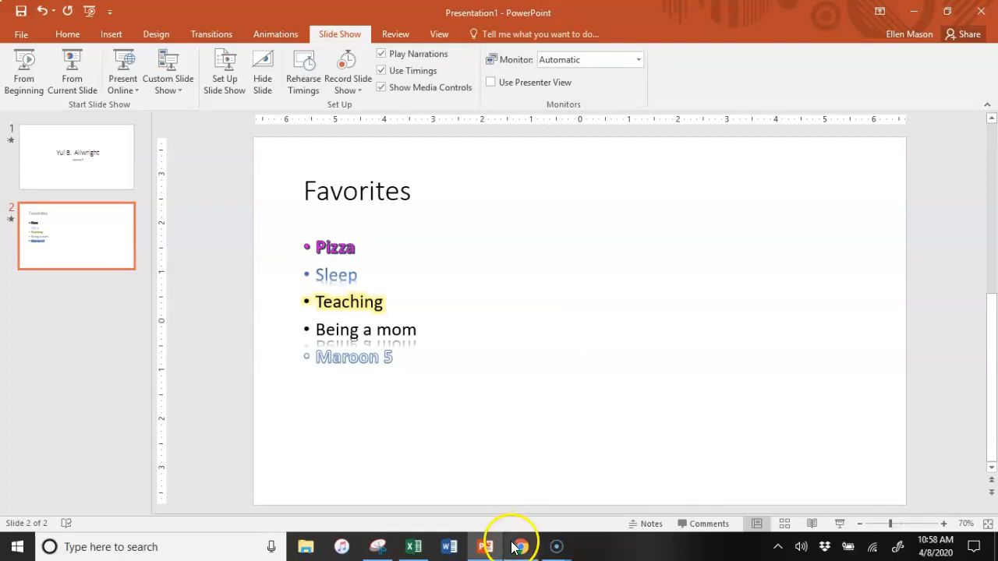
Switch to Google Slides and pick out instruction 4 about exit effects
{"action": "left_click", "coordinate": [520, 546]}
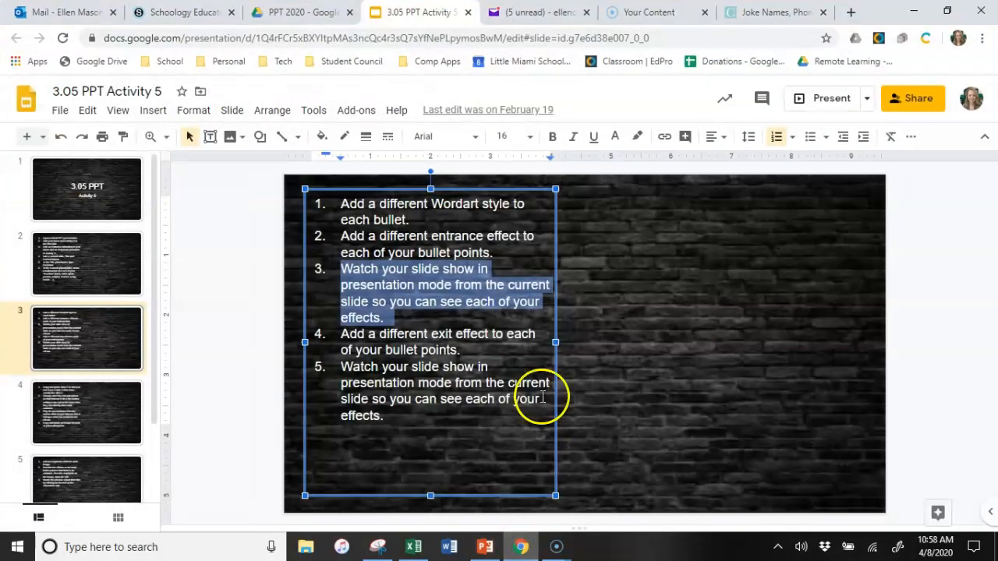
{"action": "left_click", "coordinate": [409, 355]}
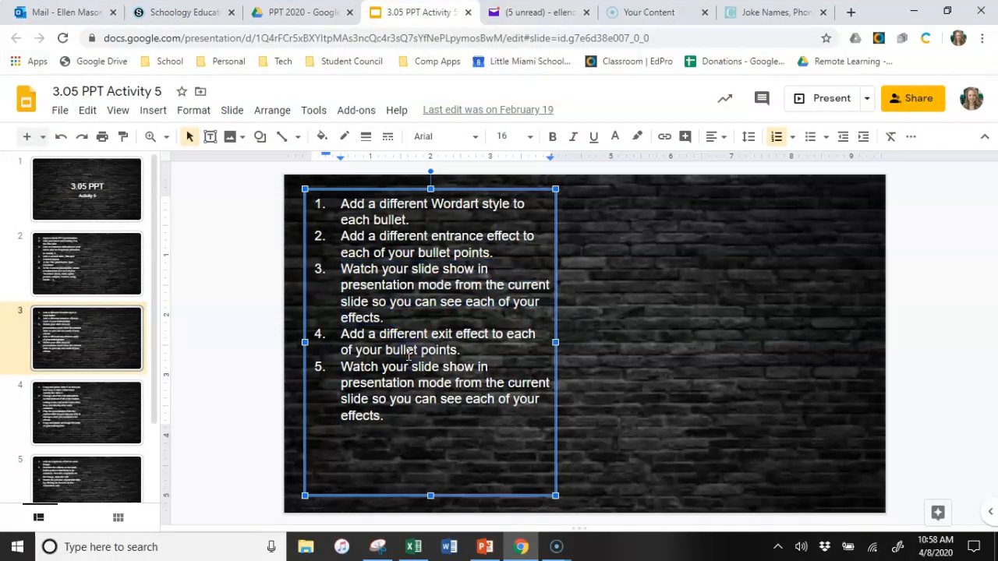
{"action": "double_click", "coordinate": [352, 334]}
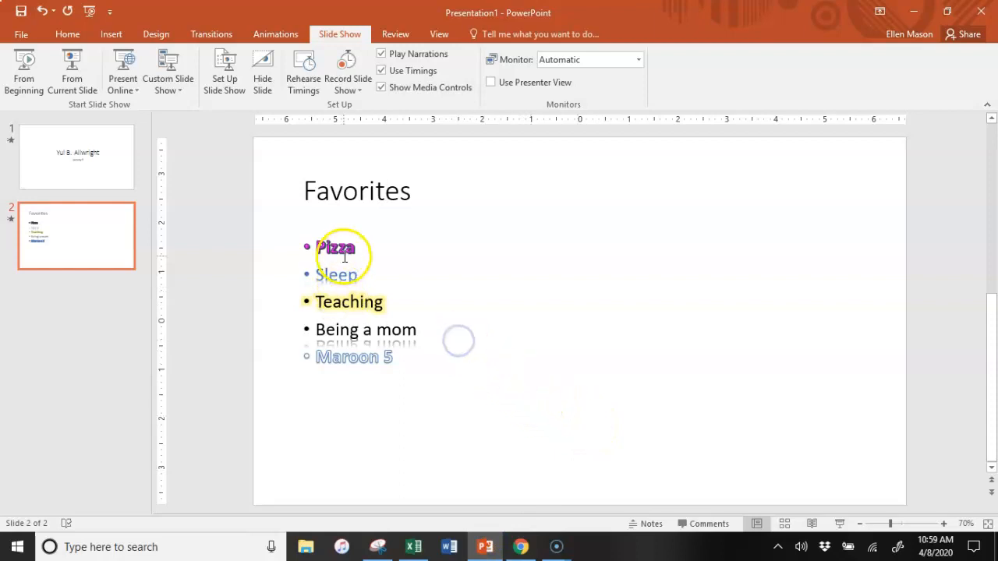
Select the word Pizza in the Favorites bullet list for an exit animation
{"action": "left_click", "coordinate": [343, 247]}
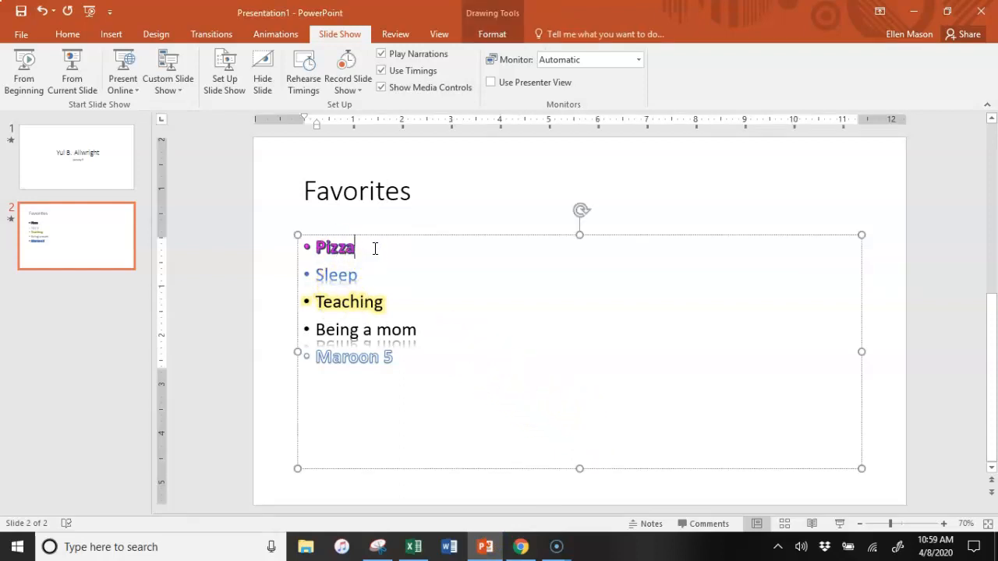
{"action": "double_click", "coordinate": [334, 248]}
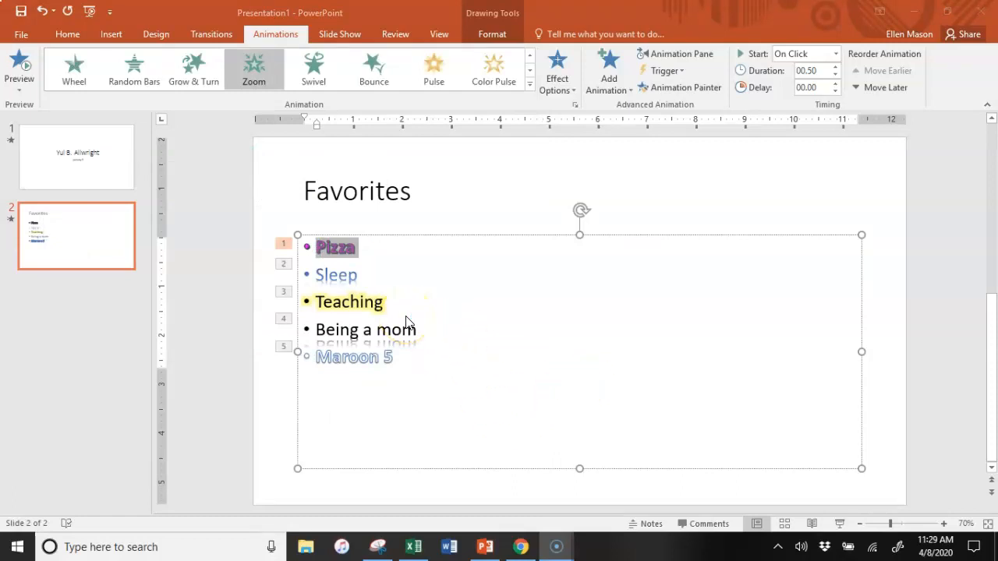
{"action": "mouse_move", "coordinate": [522, 339]}
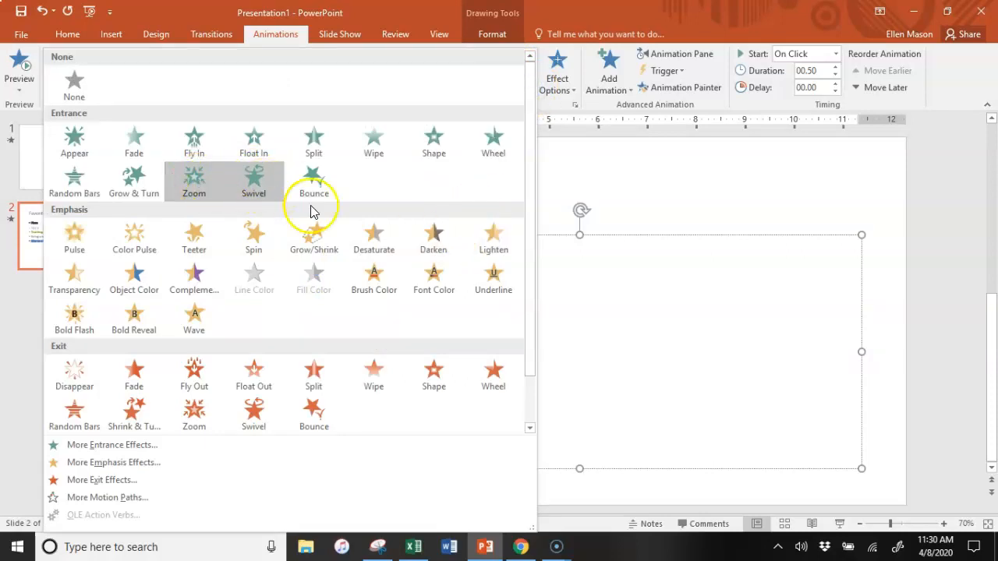
{"action": "mouse_move", "coordinate": [314, 374]}
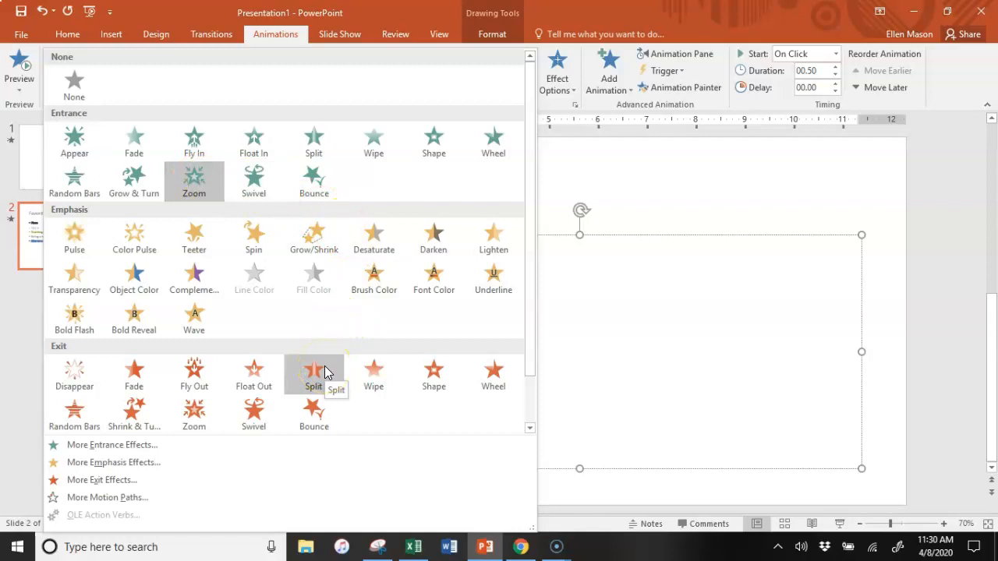
{"action": "mouse_move", "coordinate": [433, 374]}
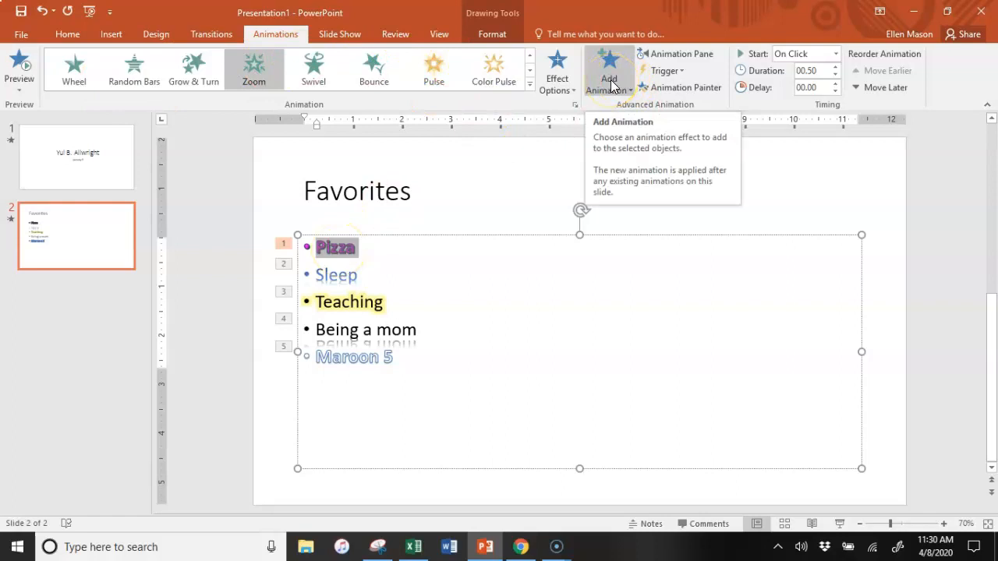
Add a Fade exit effect to the Pizza bullet via Add Animation
{"action": "left_click", "coordinate": [609, 74]}
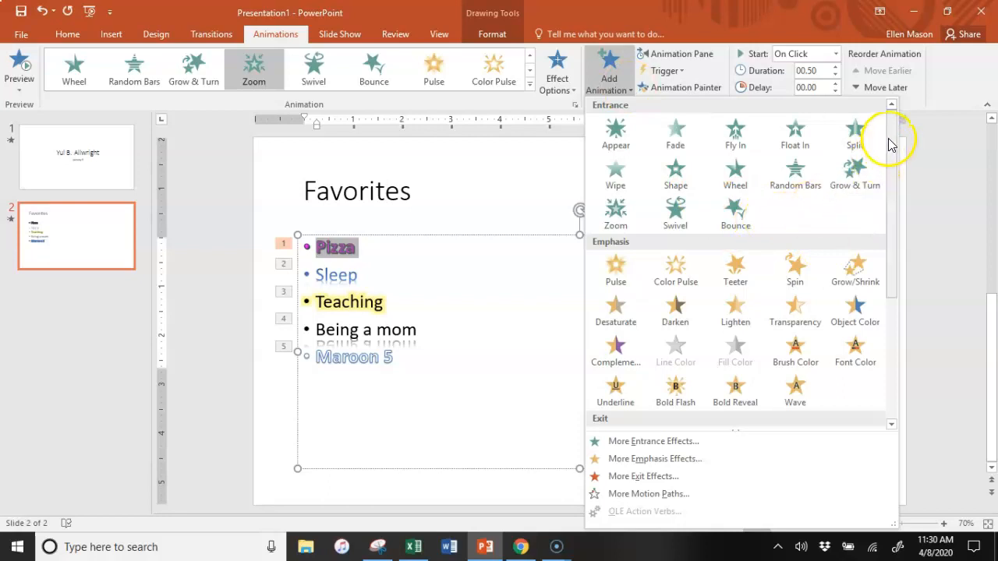
{"action": "scroll", "scroll_direction": "down", "scroll_amount": 3}
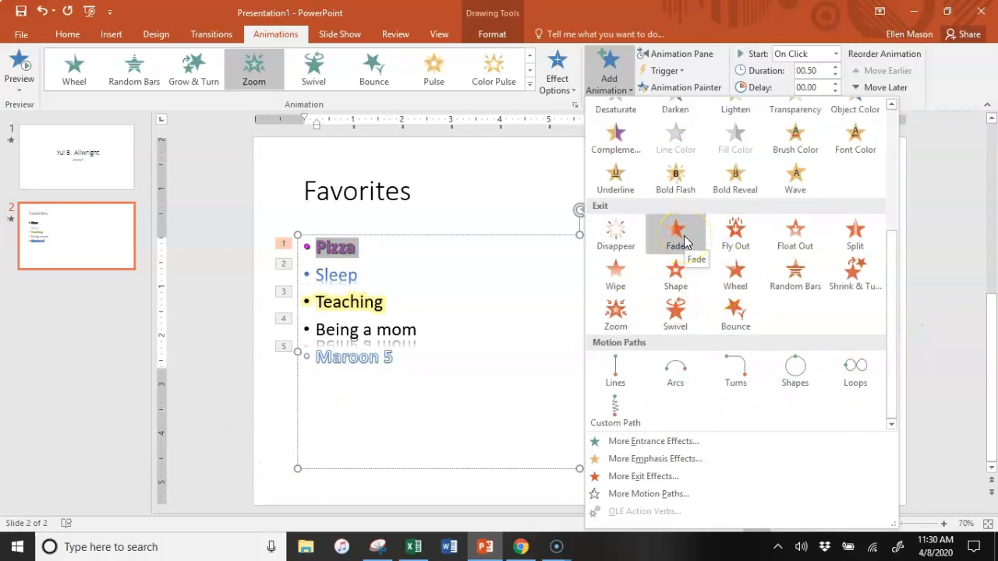
{"action": "left_click", "coordinate": [674, 234]}
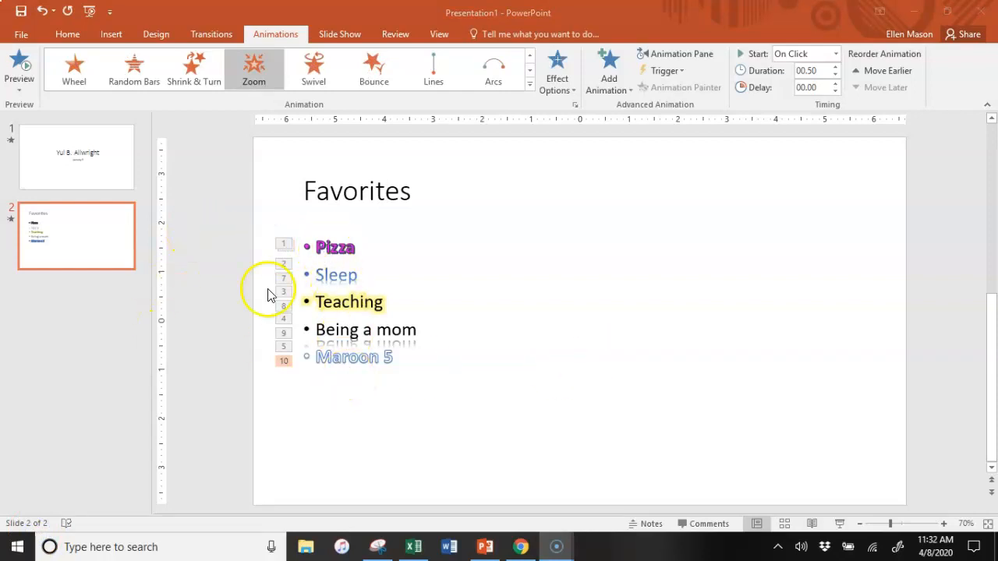
{"action": "mouse_move", "coordinate": [285, 366]}
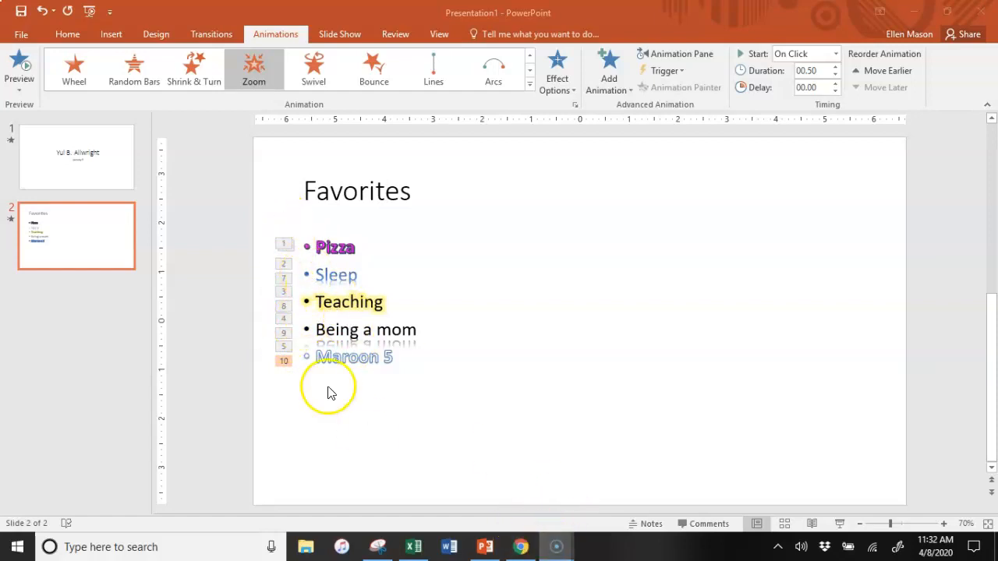
{"action": "mouse_move", "coordinate": [520, 546]}
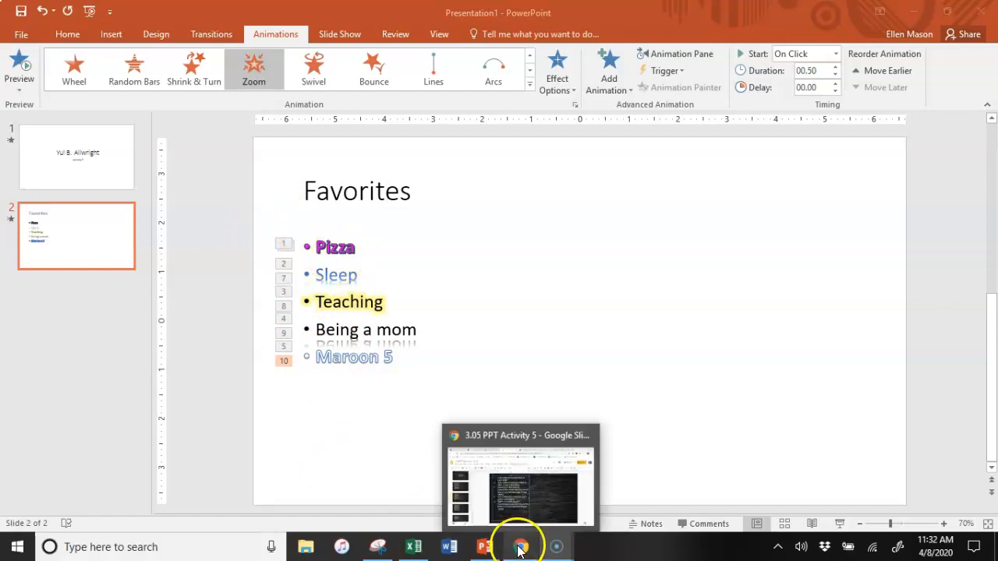
Read instruction 5 about watching the show in Chrome, then return to PowerPoint
{"action": "left_click", "coordinate": [520, 547]}
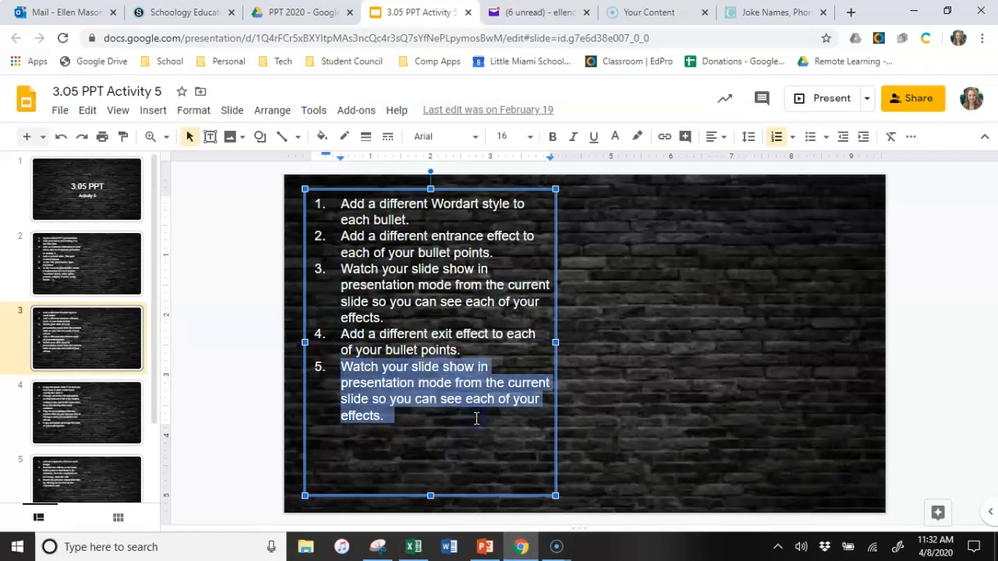
{"action": "left_click", "coordinate": [484, 546]}
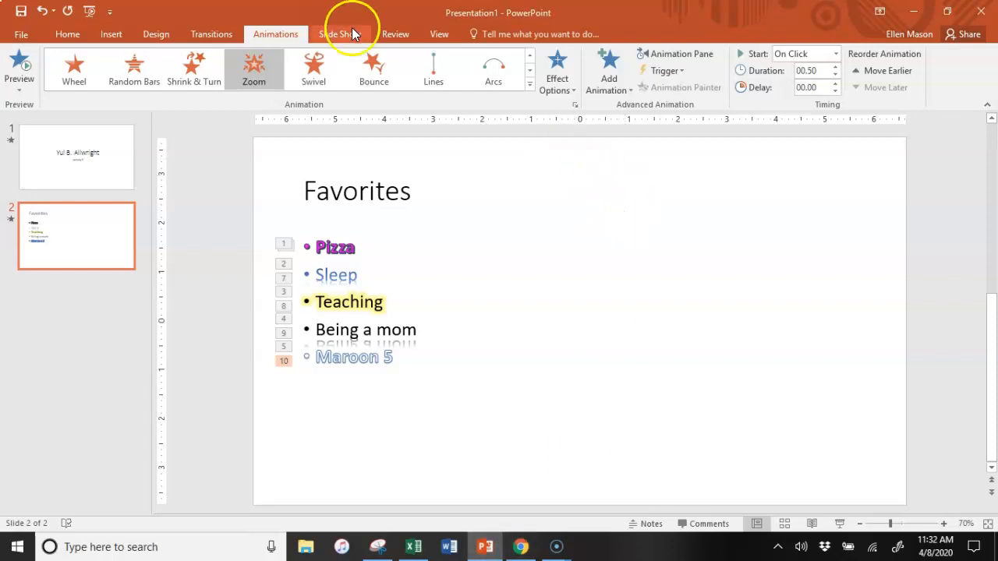
Run the show From Current Slide, end it with Esc, and return to the Chrome instructions
{"action": "left_click", "coordinate": [339, 34]}
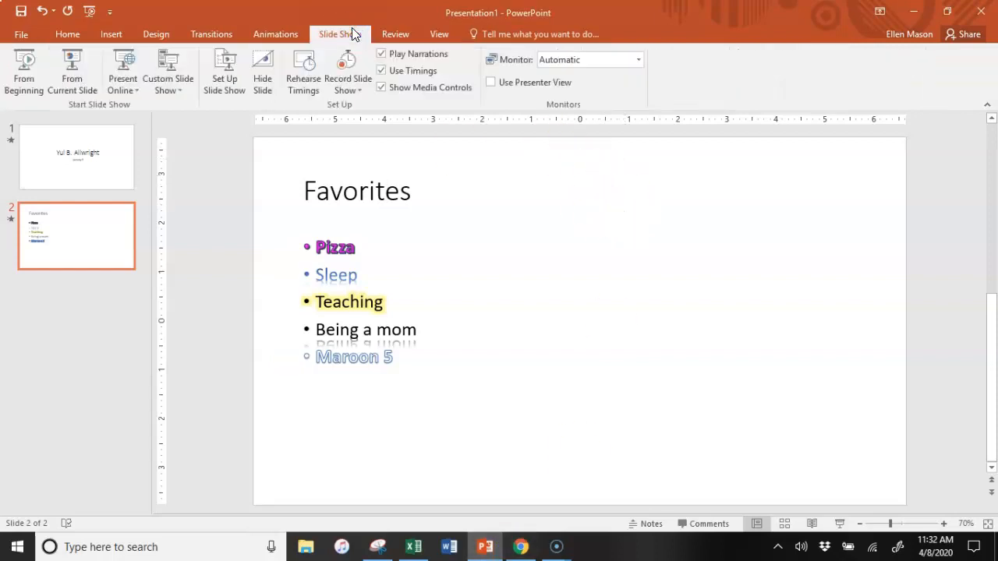
{"action": "mouse_move", "coordinate": [72, 71]}
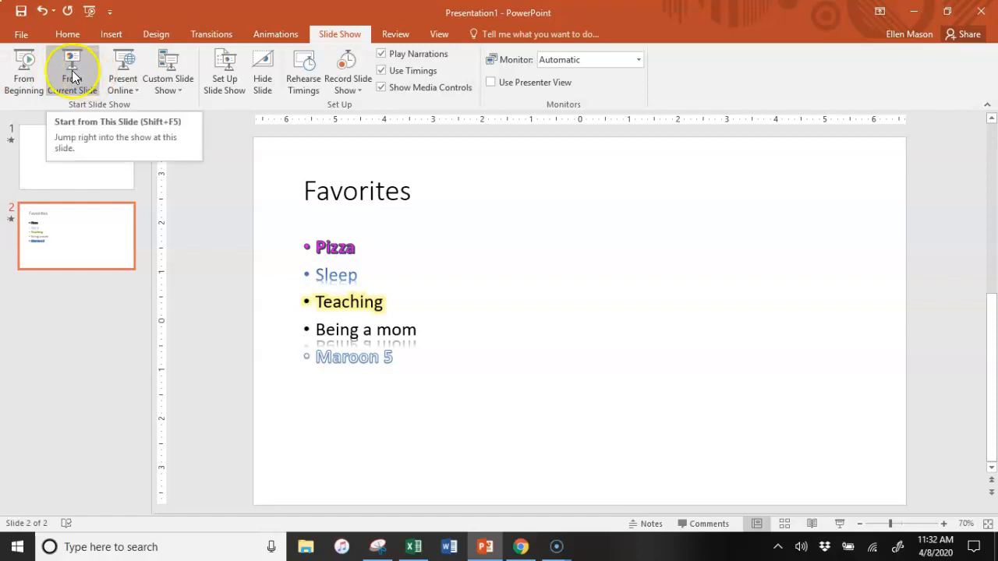
{"action": "left_click", "coordinate": [71, 70]}
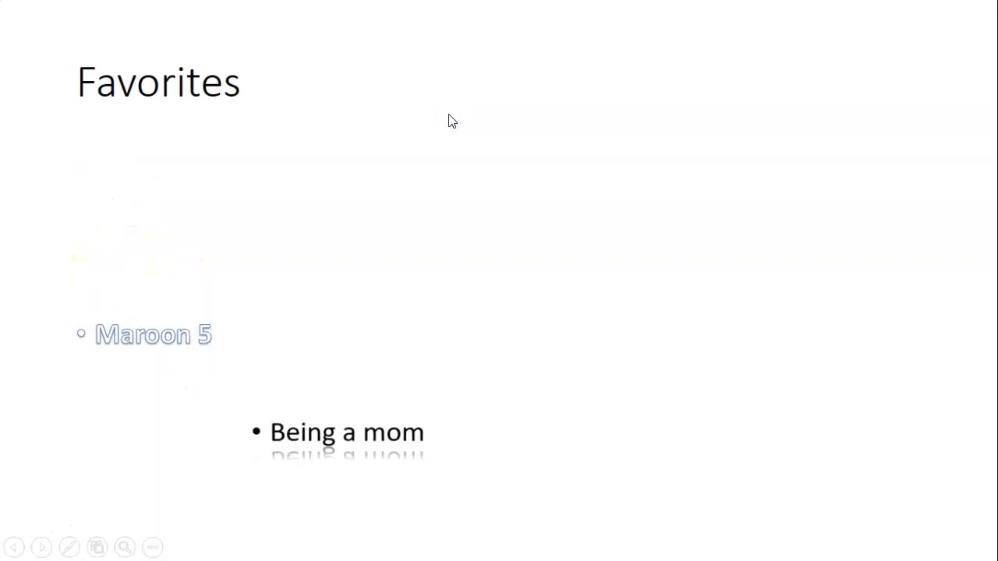
{"action": "key", "text": "Escape"}
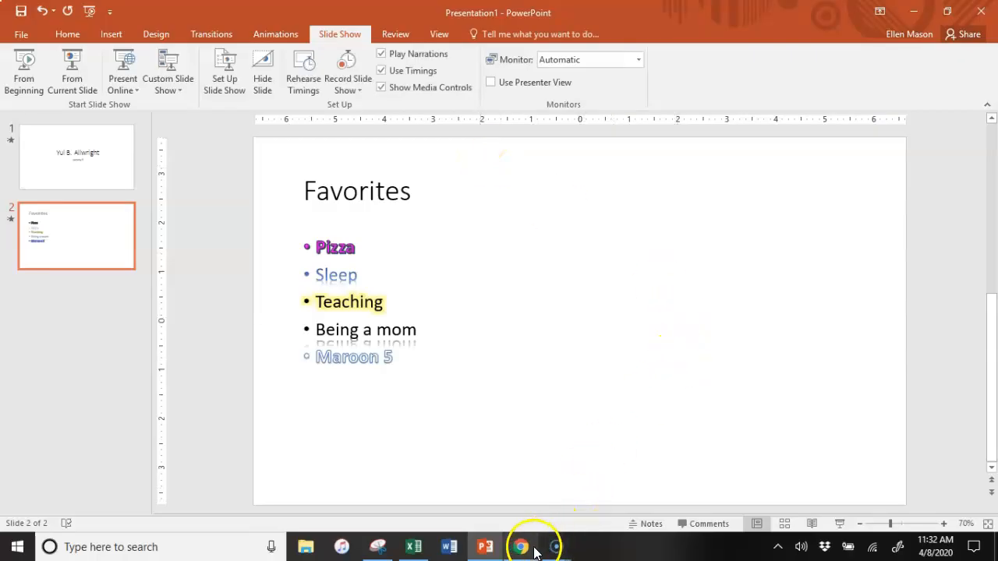
{"action": "left_click", "coordinate": [521, 546]}
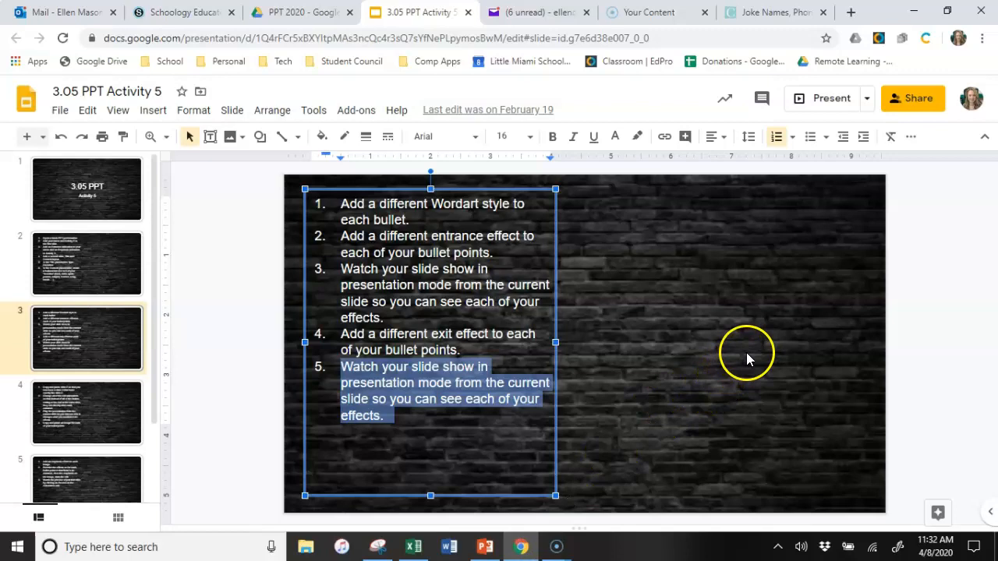